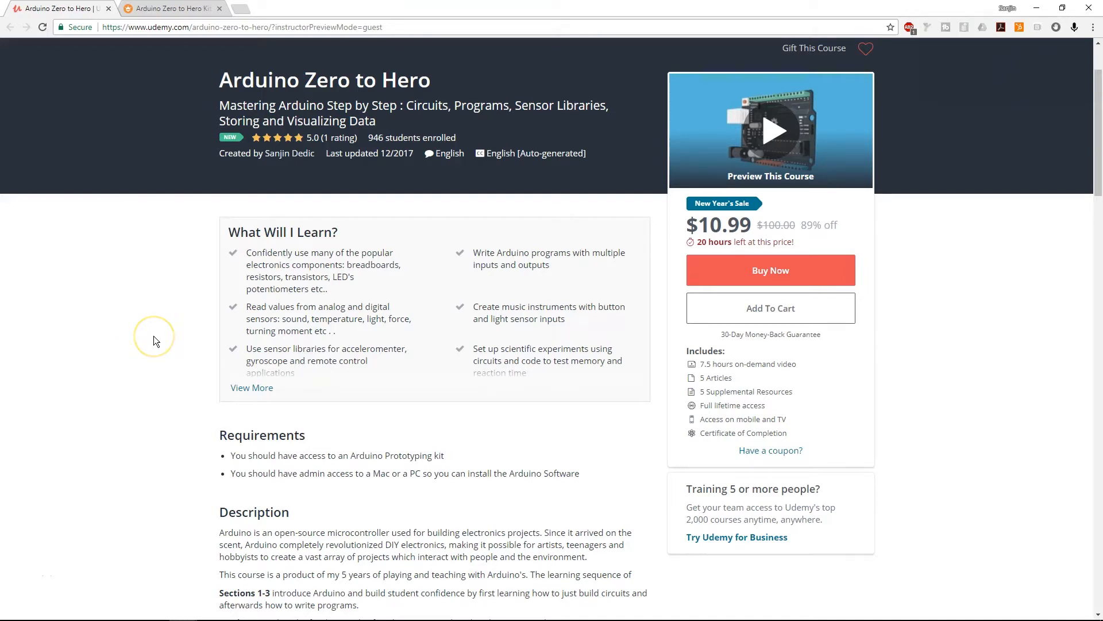
{"action": "mouse_move", "coordinate": [285, 204]}
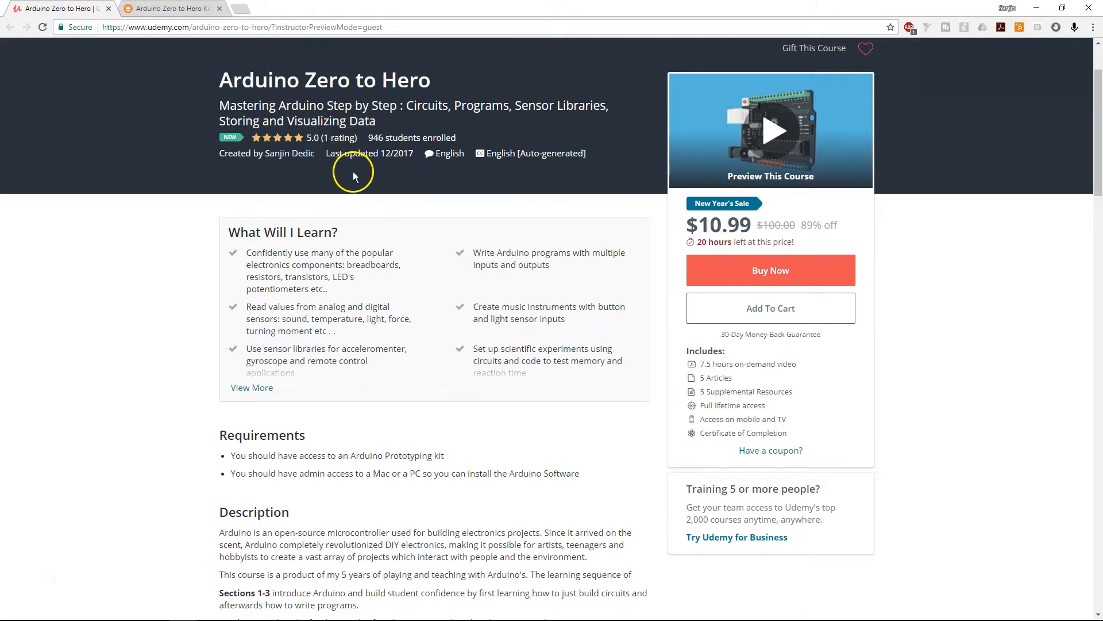
{"action": "mouse_move", "coordinate": [199, 38]}
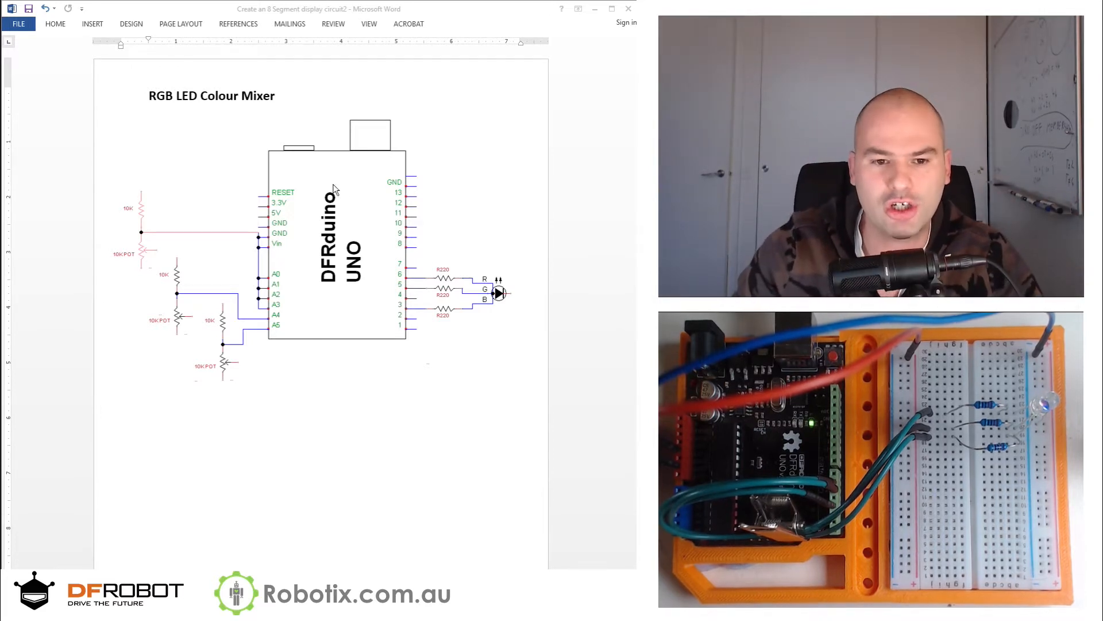
{"action": "mouse_move", "coordinate": [463, 342]}
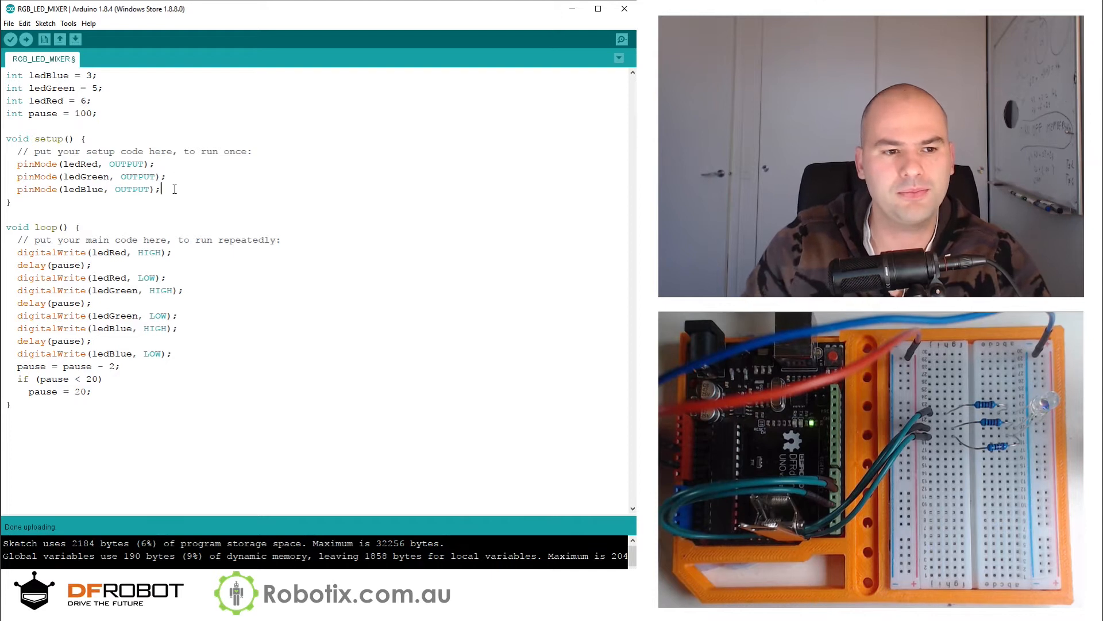
- Add pinMode(A3,INPUT); to setup() plus matching lines for A4 and A5
{"action": "type", "text": "pin"}
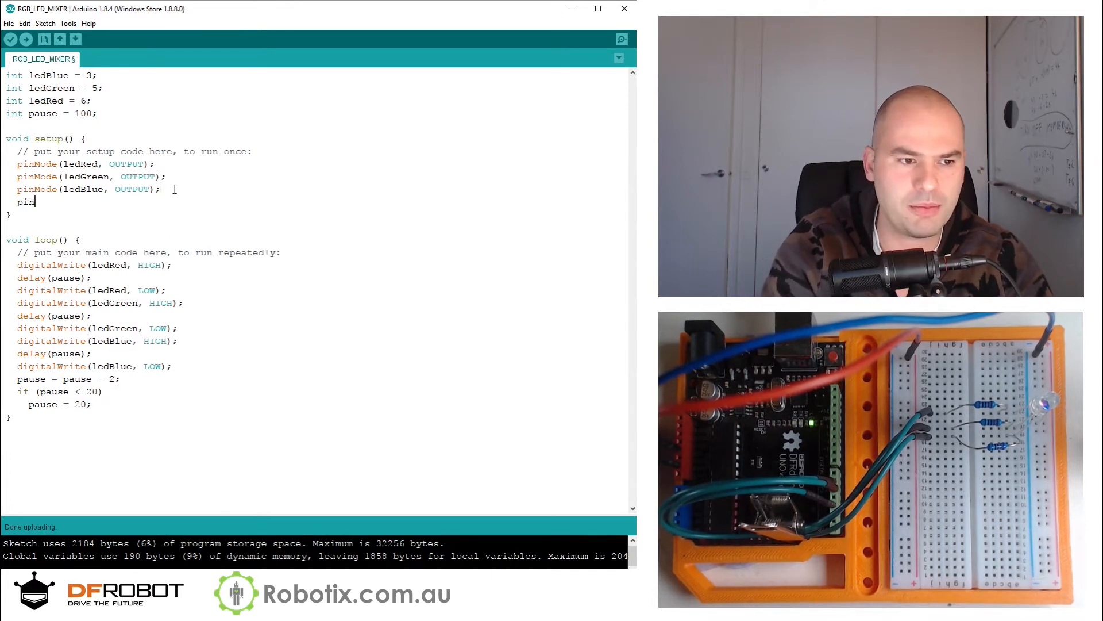
{"action": "type", "text": "Mode("}
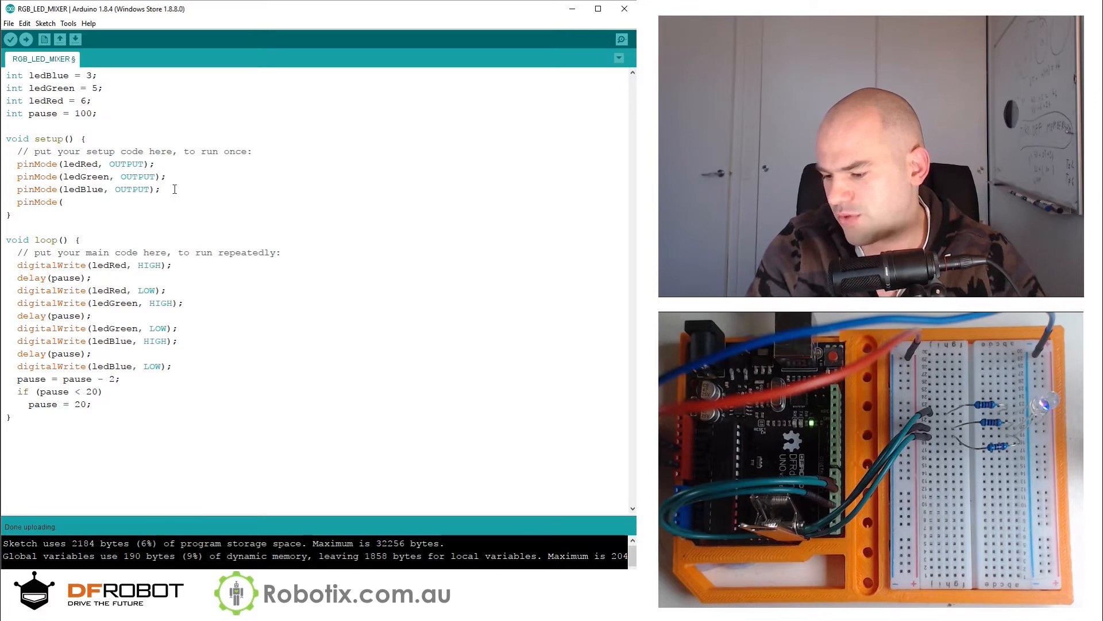
{"action": "type", "text": "A3"}
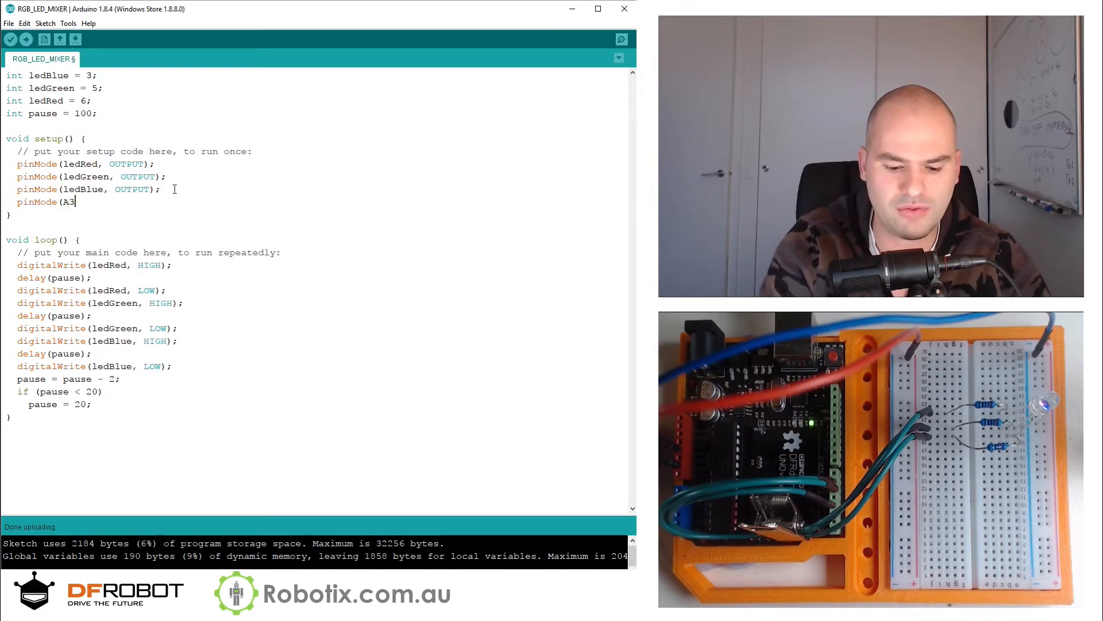
{"action": "type", "text": ",INPUT"}
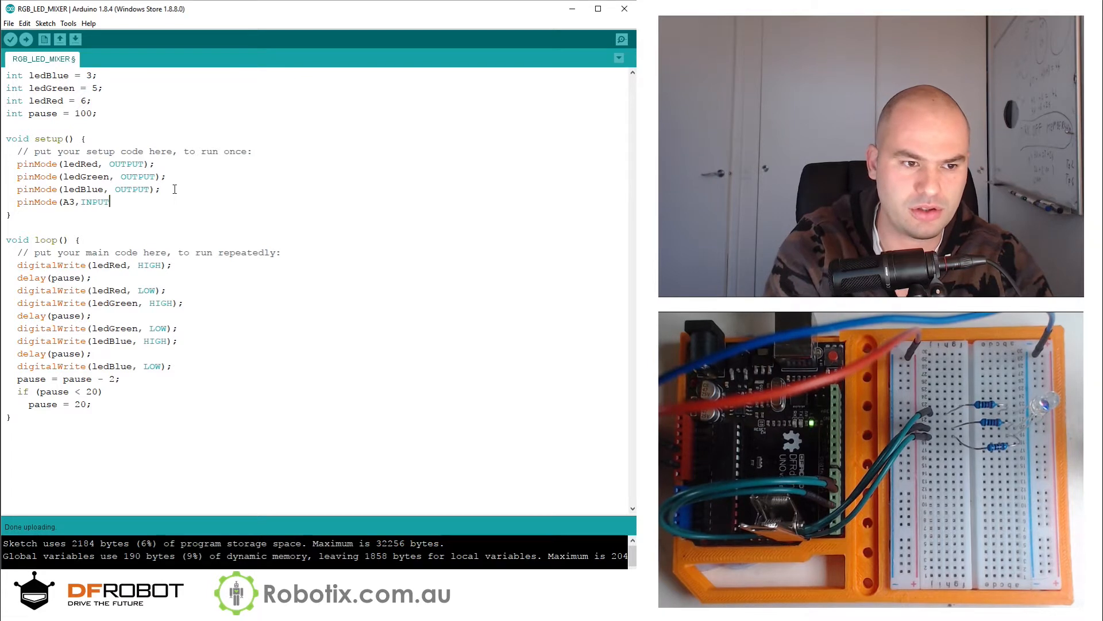
{"action": "type", "text": ";"}
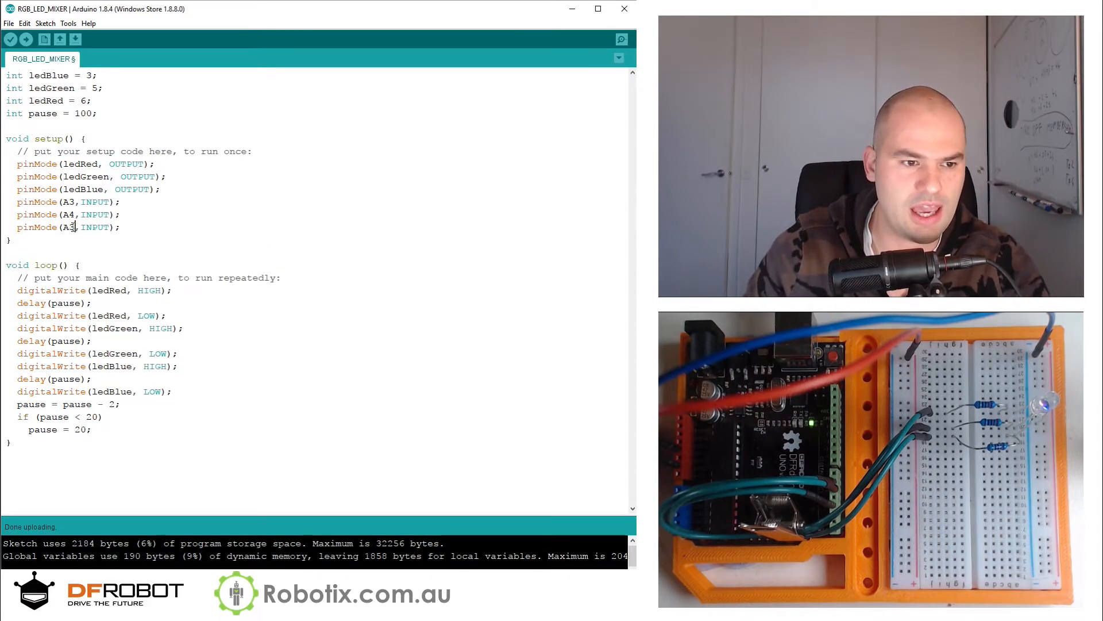
{"action": "type", "text": "5"}
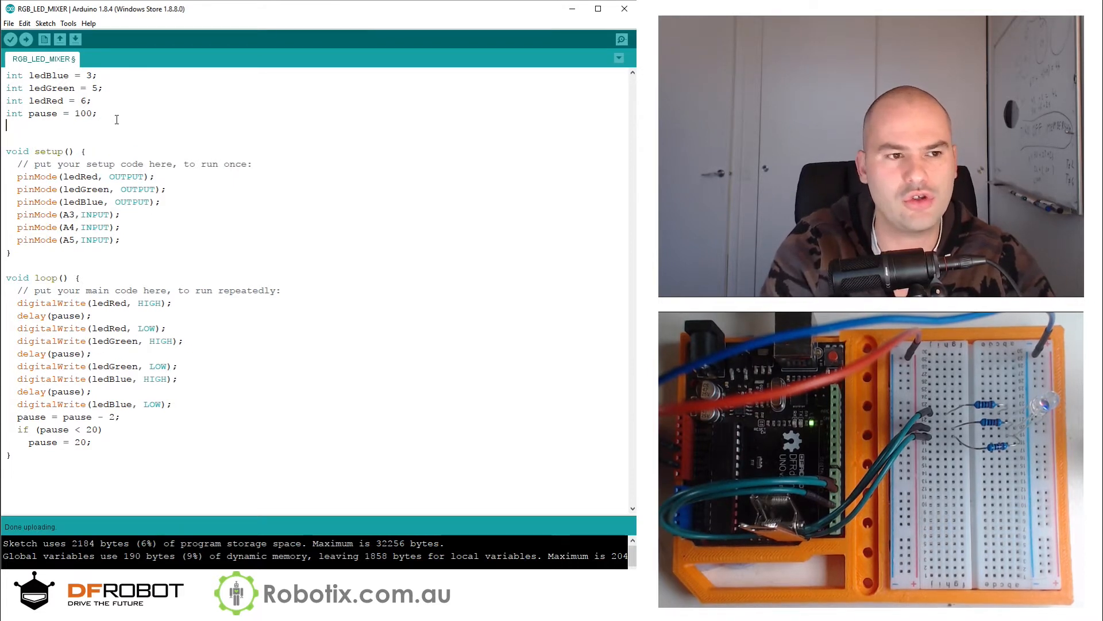
- Declare int redLevel = 0; below pause and duplicate it into two more declarations
{"action": "type", "text": "int"}
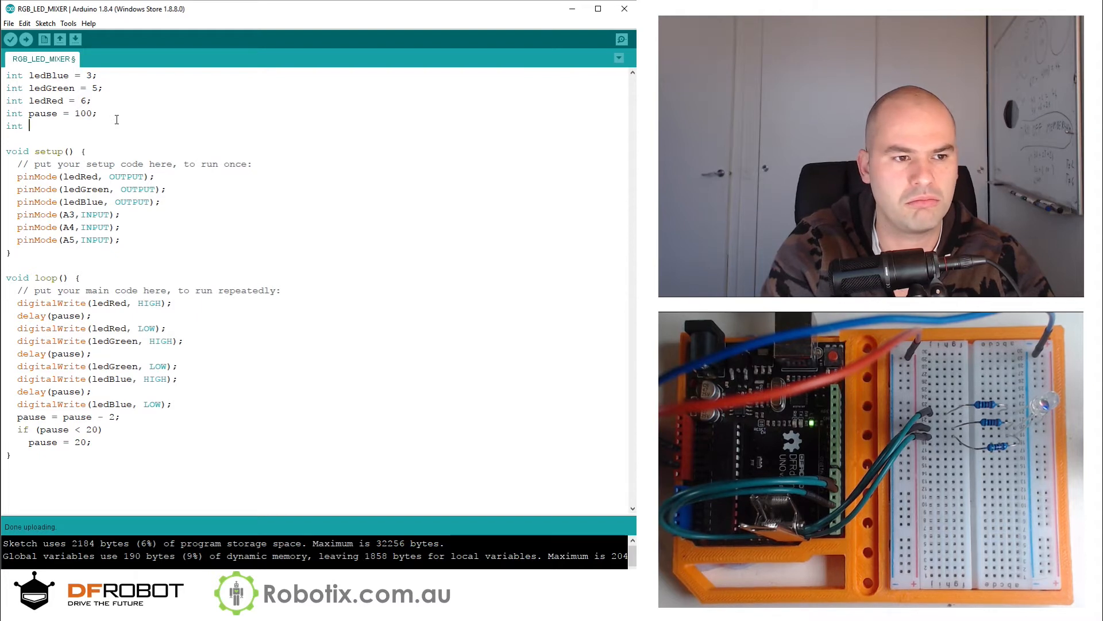
{"action": "type", "text": "red"}
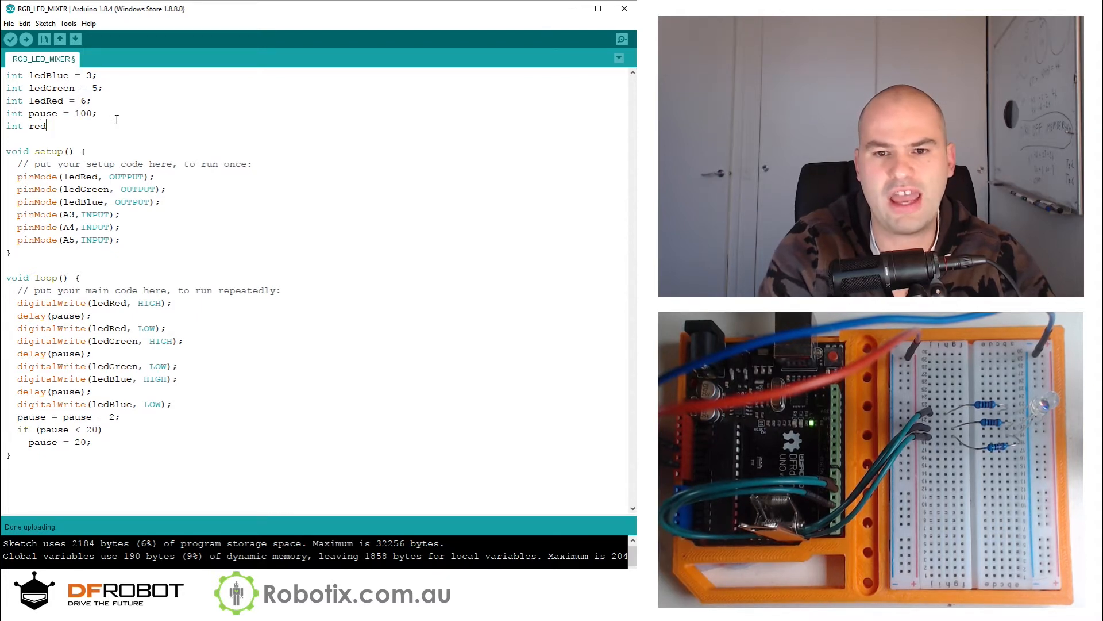
{"action": "key", "text": "BackSpace"}
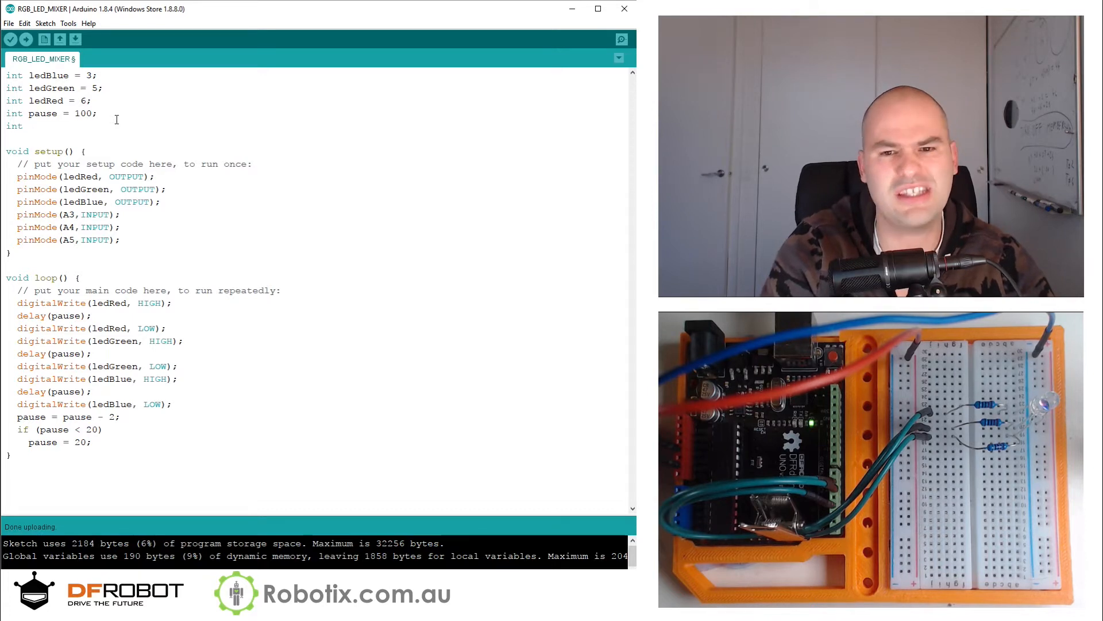
{"action": "type", "text": "redLevel = 0;"}
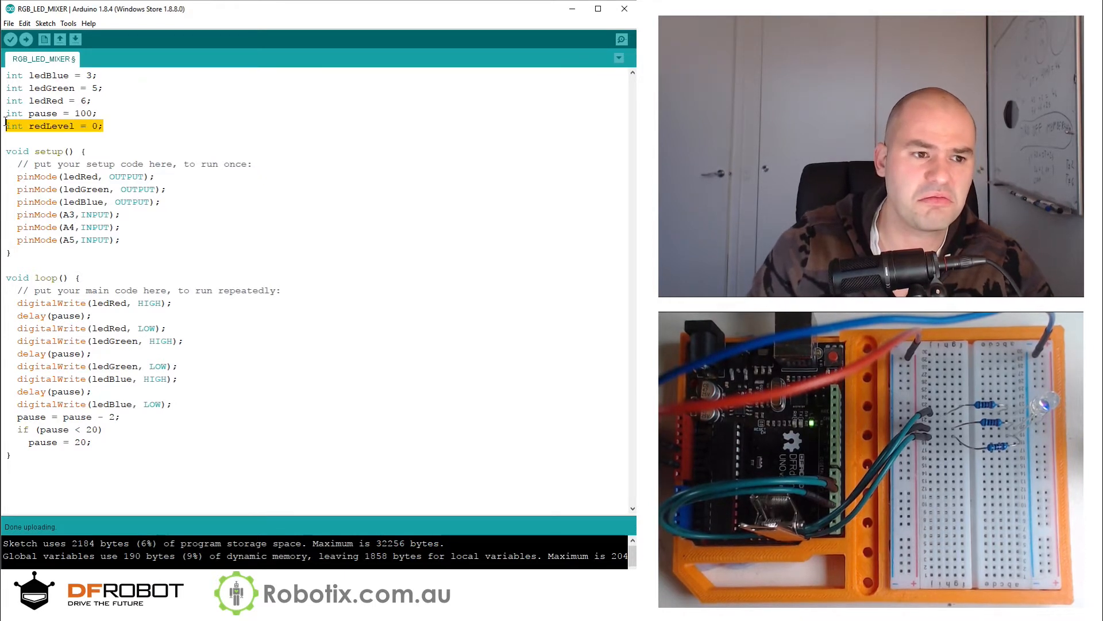
{"action": "left_click", "coordinate": [102, 125]}
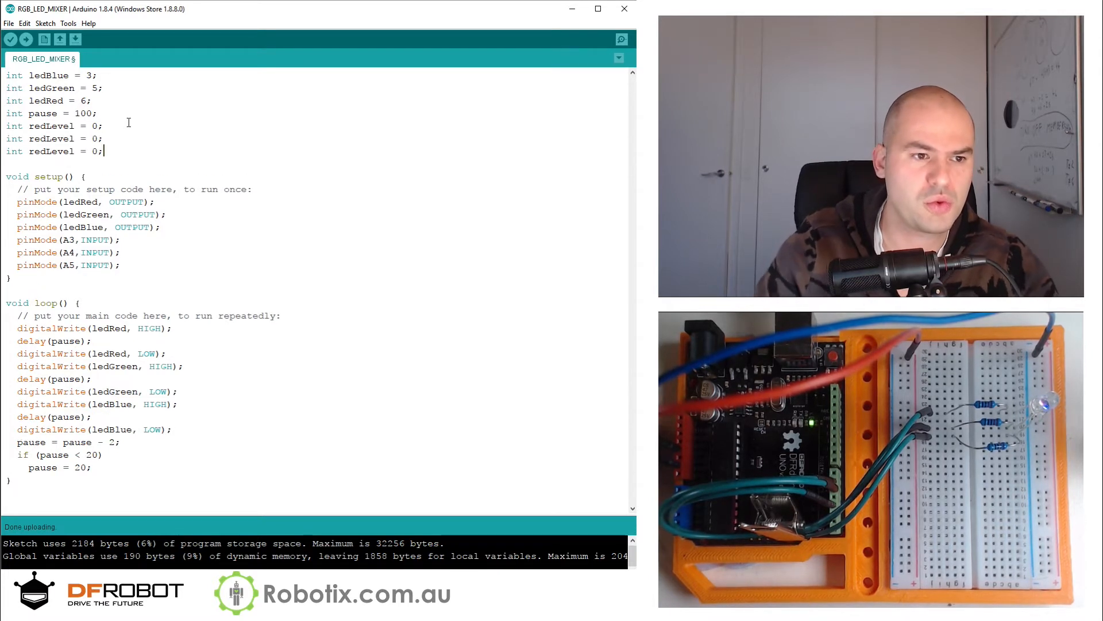
{"action": "double_click", "coordinate": [37, 138]}
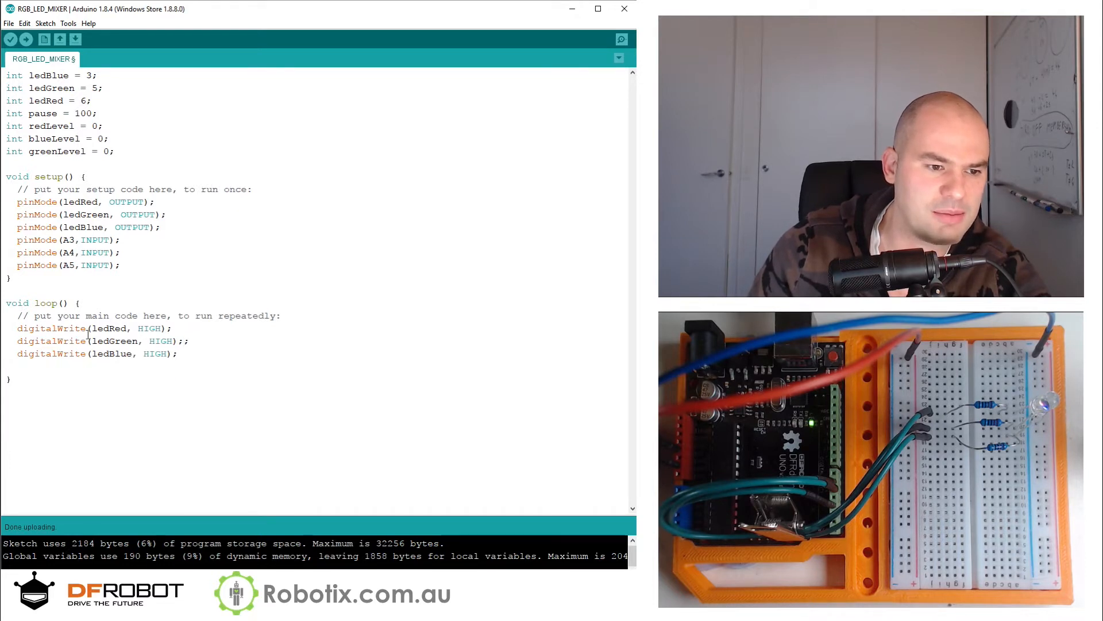
- Replace the LED digitalWrite calls with analogWrite
{"action": "double_click", "coordinate": [36, 328]}
{"action": "type", "text": "analog"}
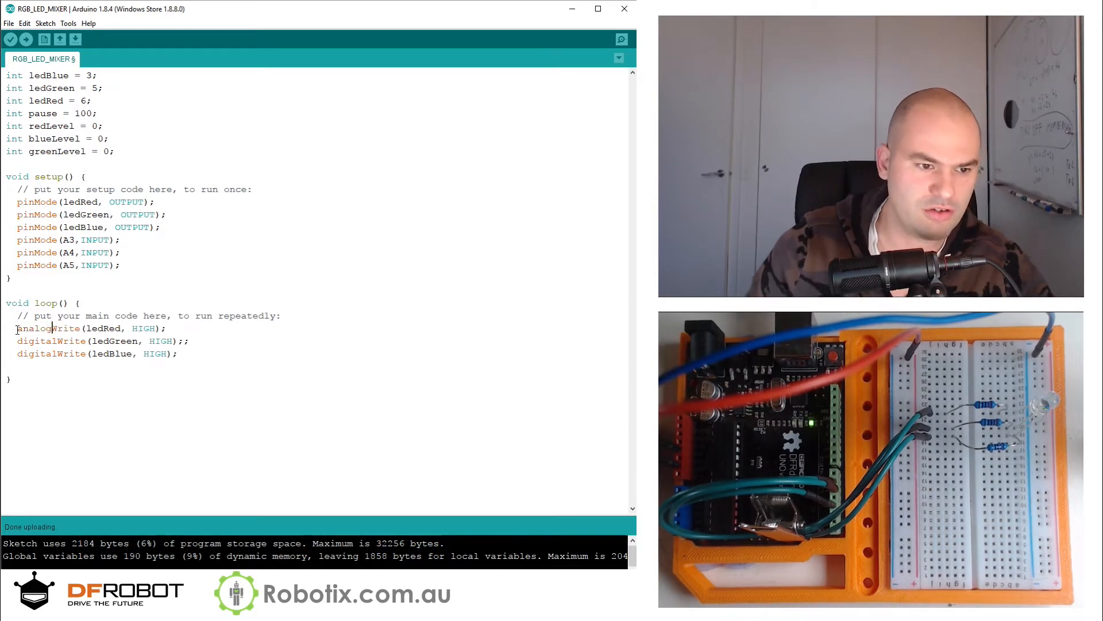
{"action": "double_click", "coordinate": [34, 328]}
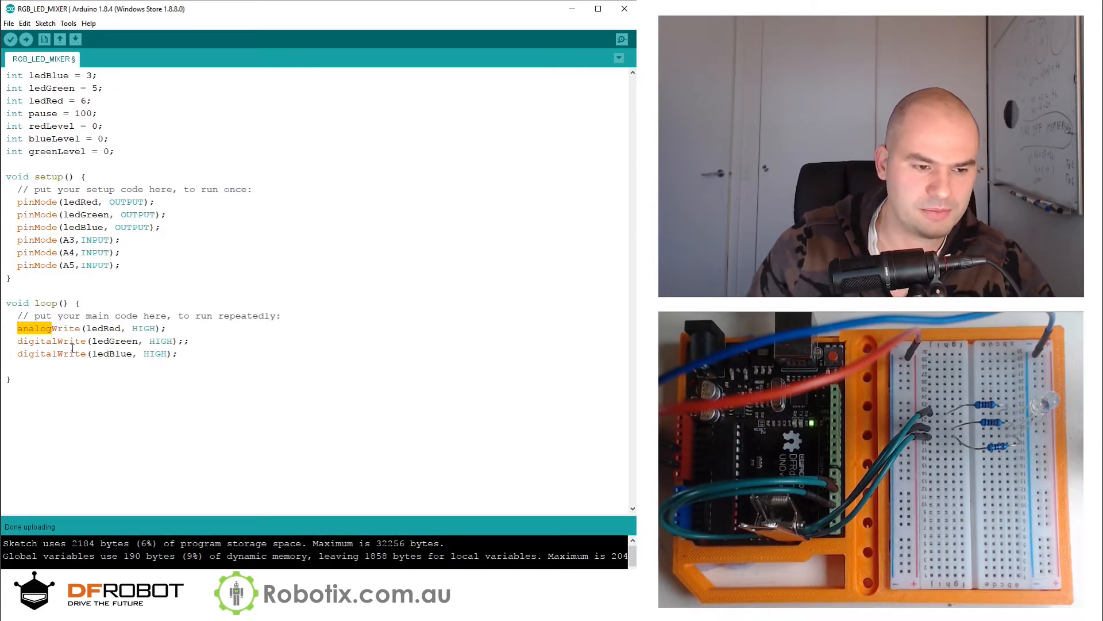
{"action": "double_click", "coordinate": [37, 341]}
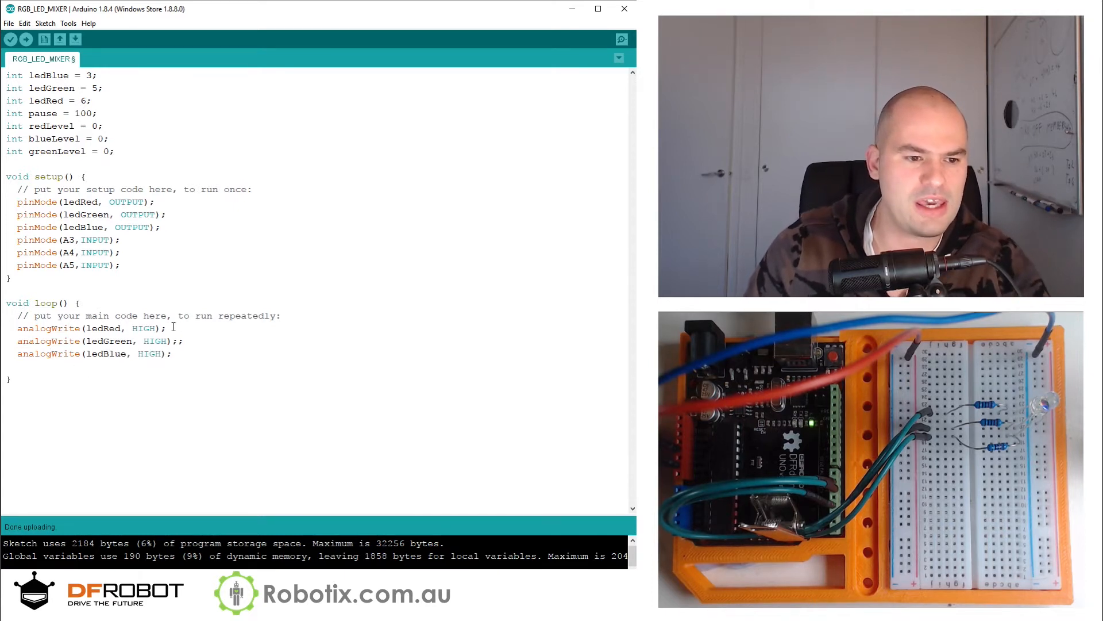
- Set the red, green and blue levels to 0, 5 and 100, and upload
{"action": "double_click", "coordinate": [143, 329]}
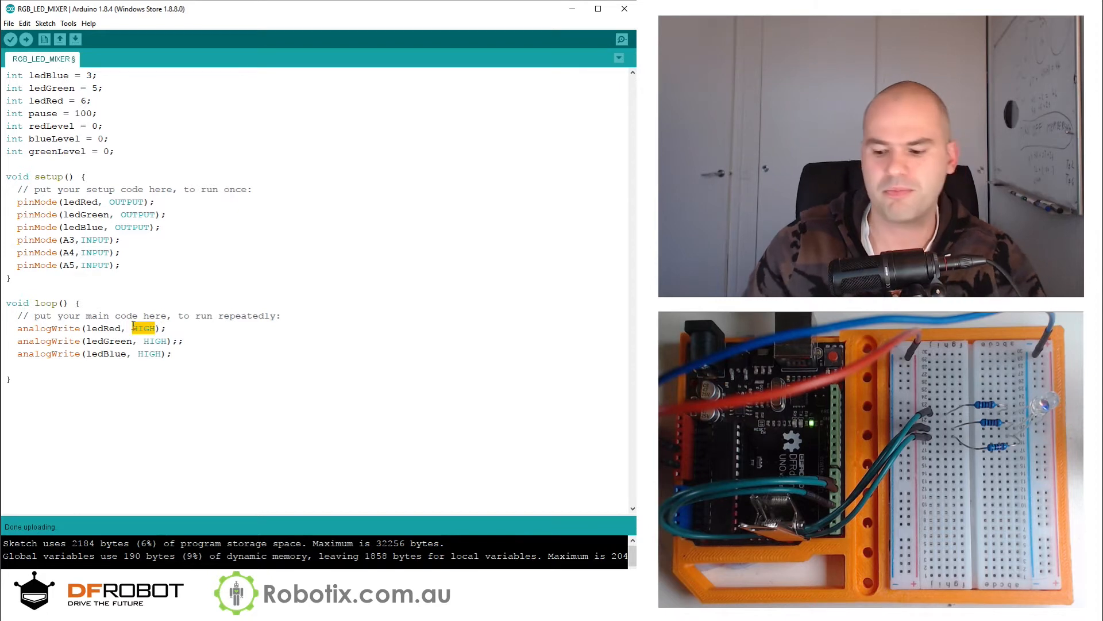
{"action": "type", "text": "0"}
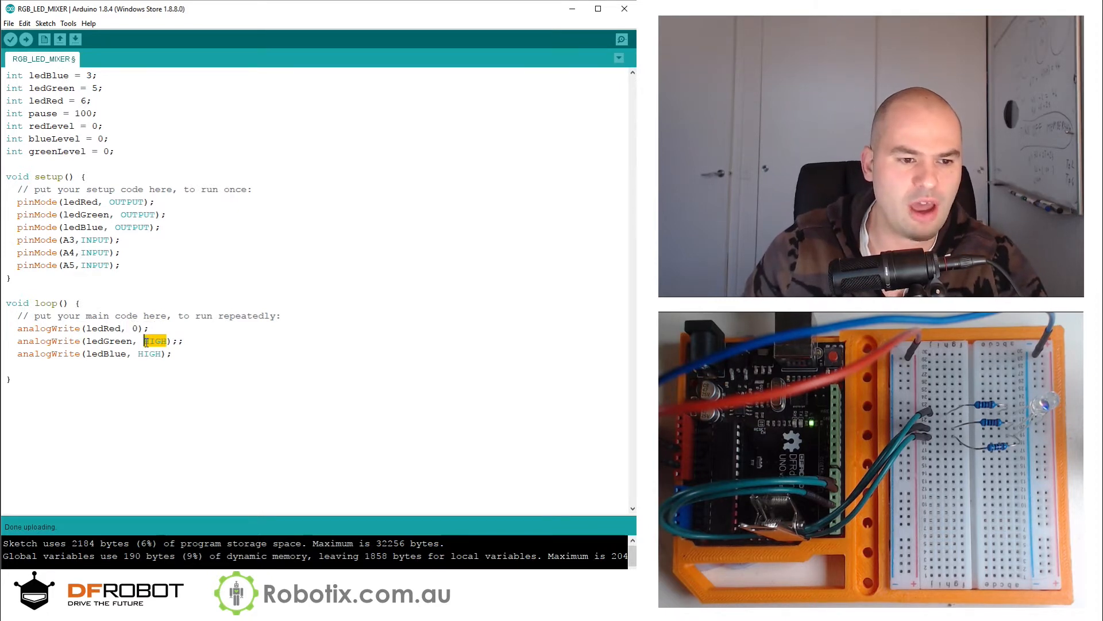
{"action": "type", "text": "0"}
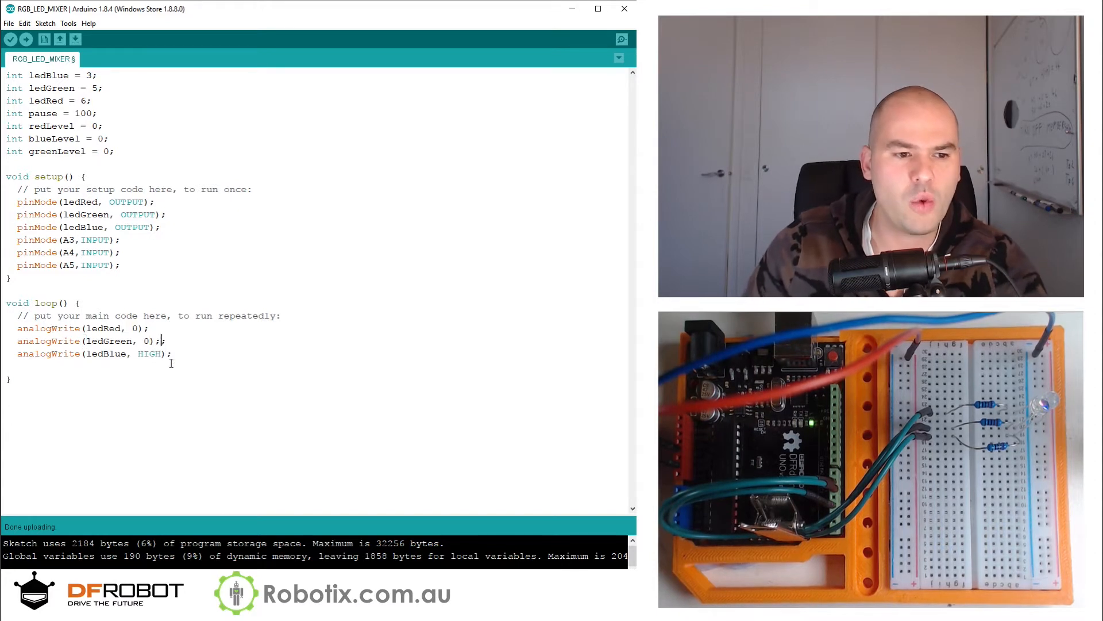
{"action": "double_click", "coordinate": [148, 353]}
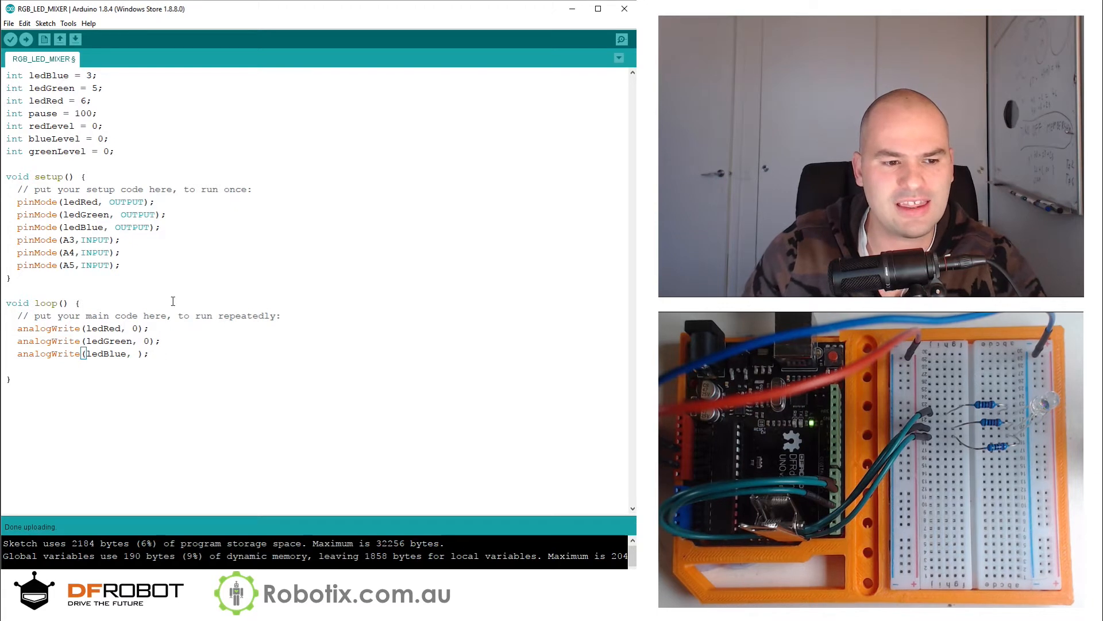
{"action": "type", "text": "0"}
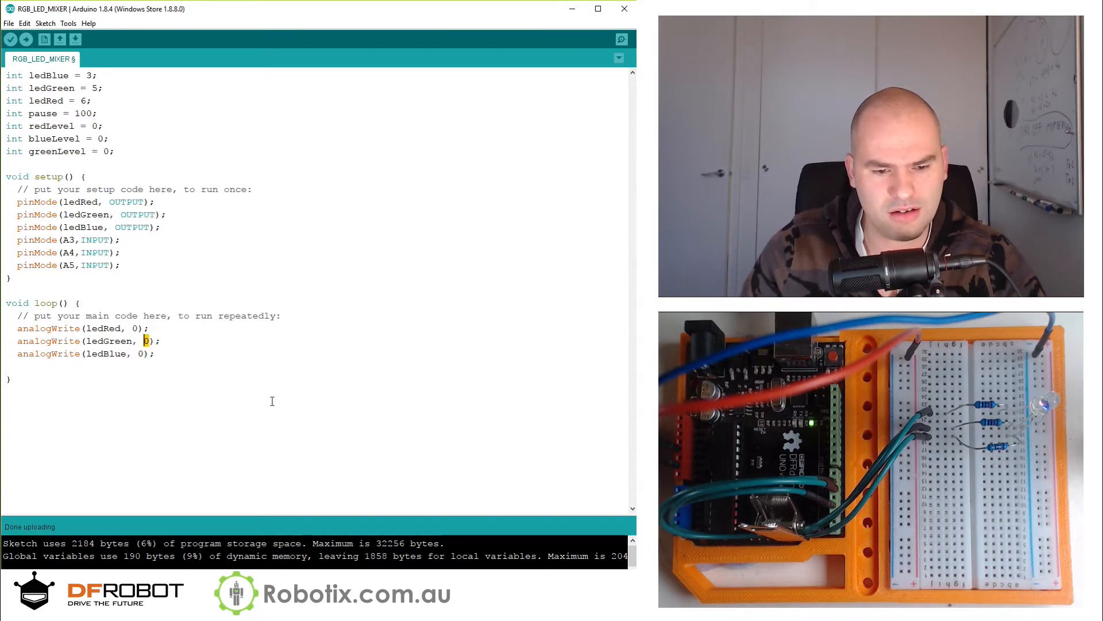
{"action": "type", "text": "100"}
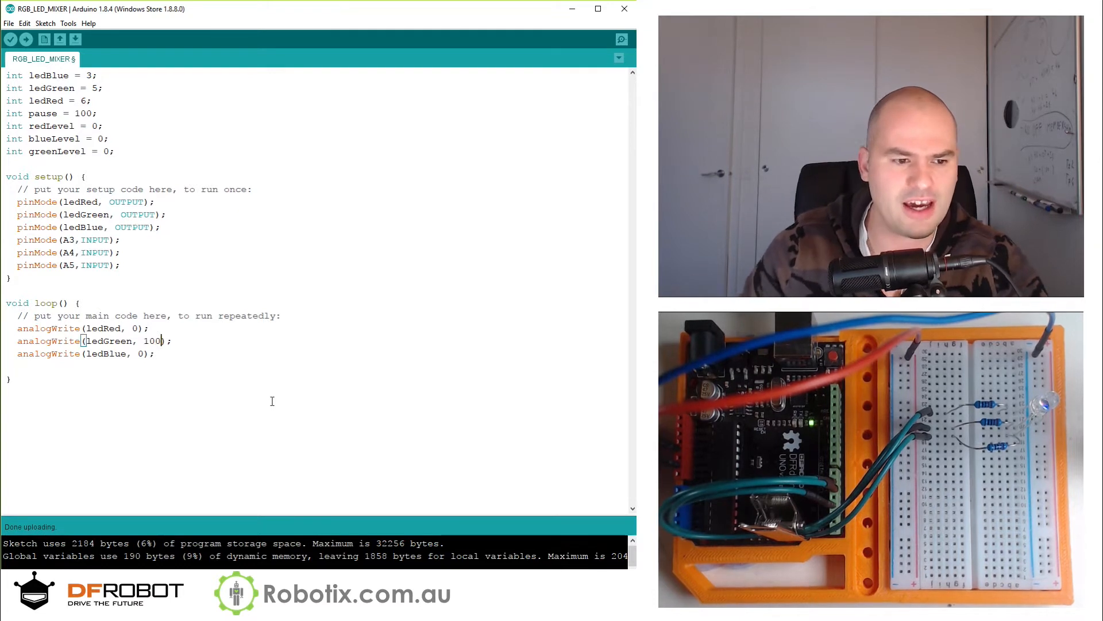
{"action": "mouse_move", "coordinate": [27, 40]}
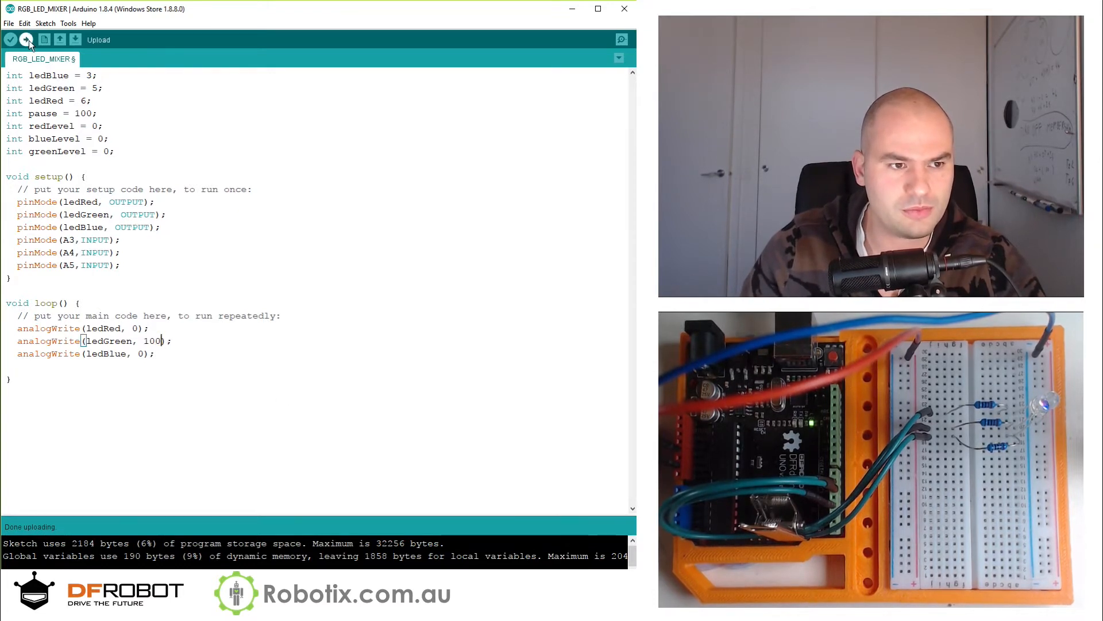
{"action": "left_click", "coordinate": [26, 40]}
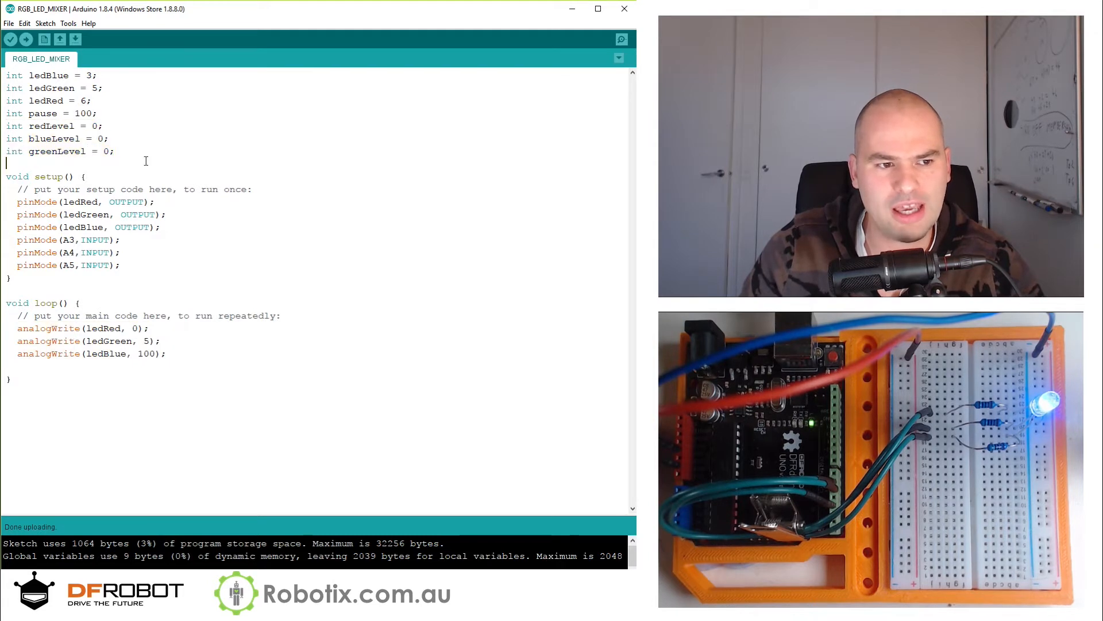
{"action": "double_click", "coordinate": [56, 151]}
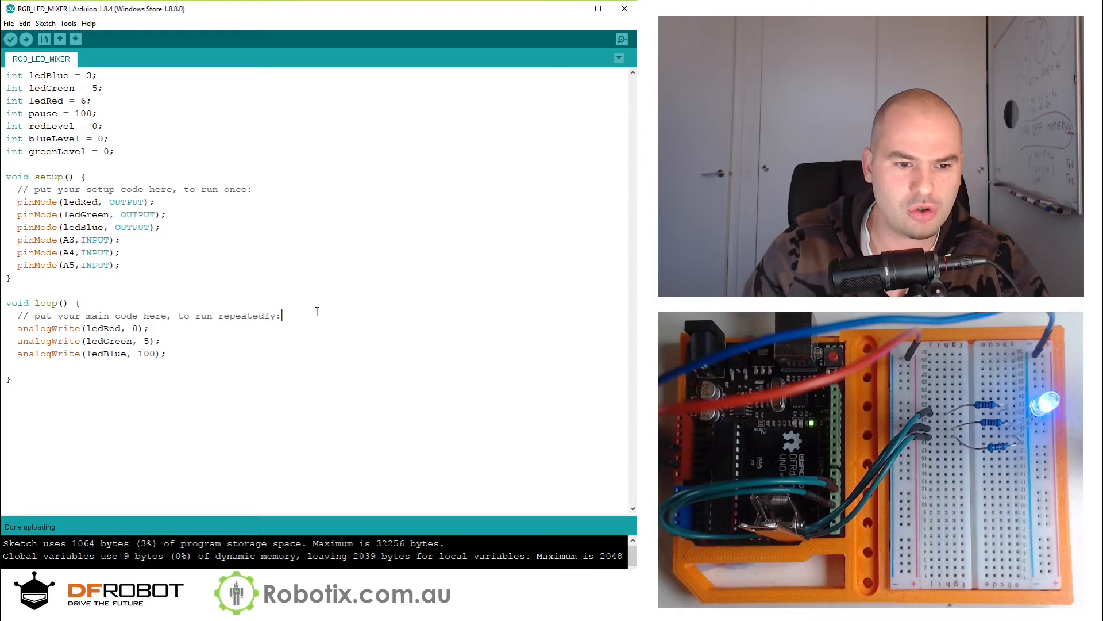
- Insert redLevel = analogRead(A3); at the top of loop()
{"action": "key", "text": "Enter"}
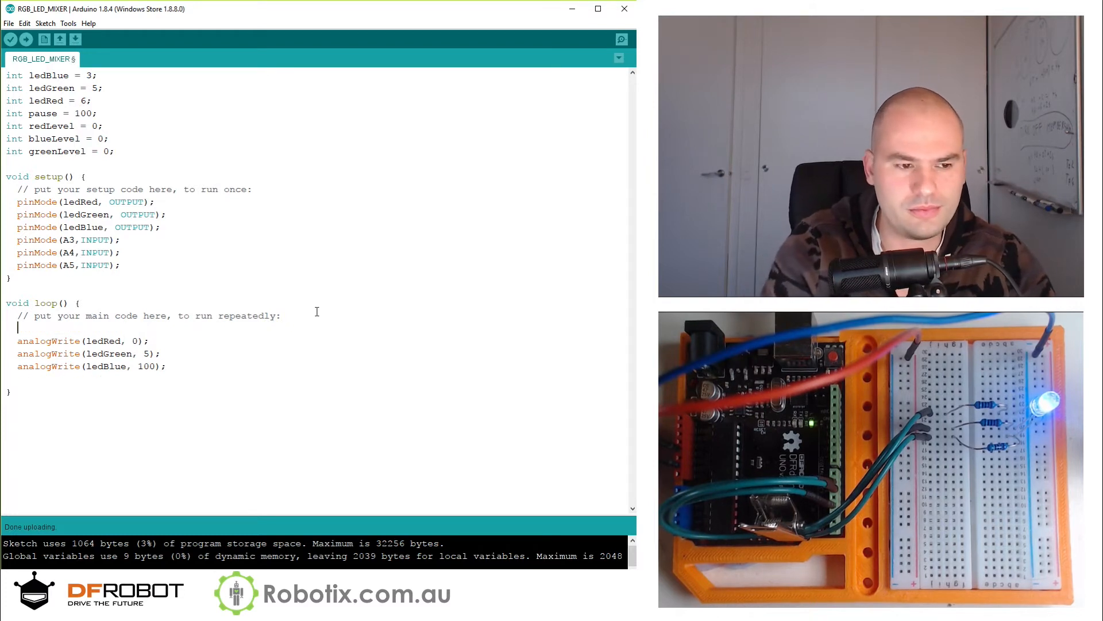
{"action": "type", "text": "redLevel = analogRe"}
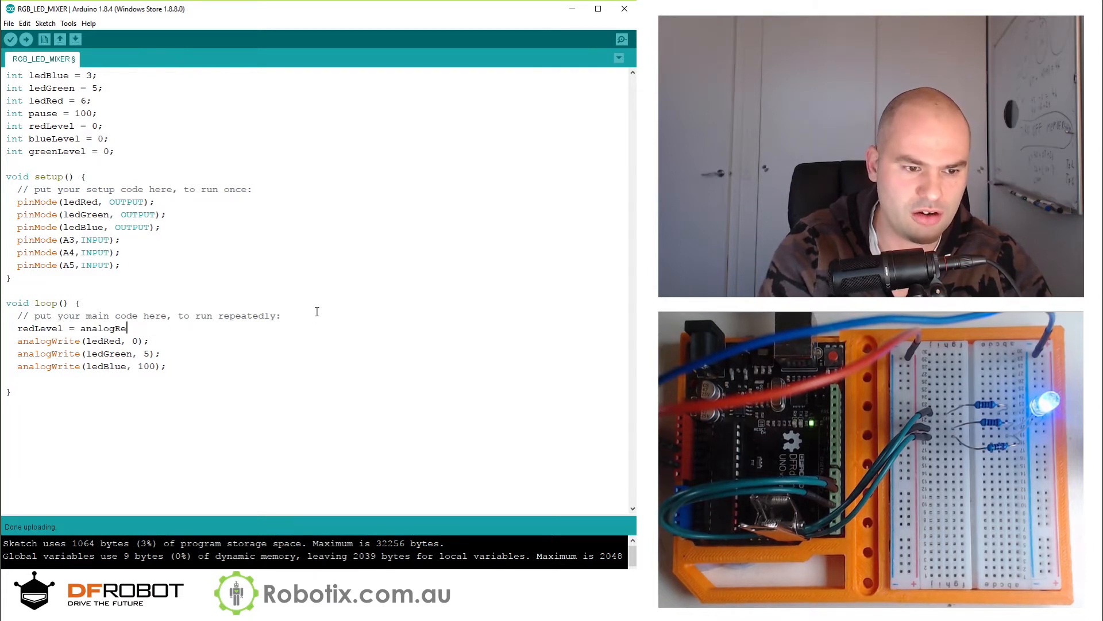
{"action": "type", "text": "ad("}
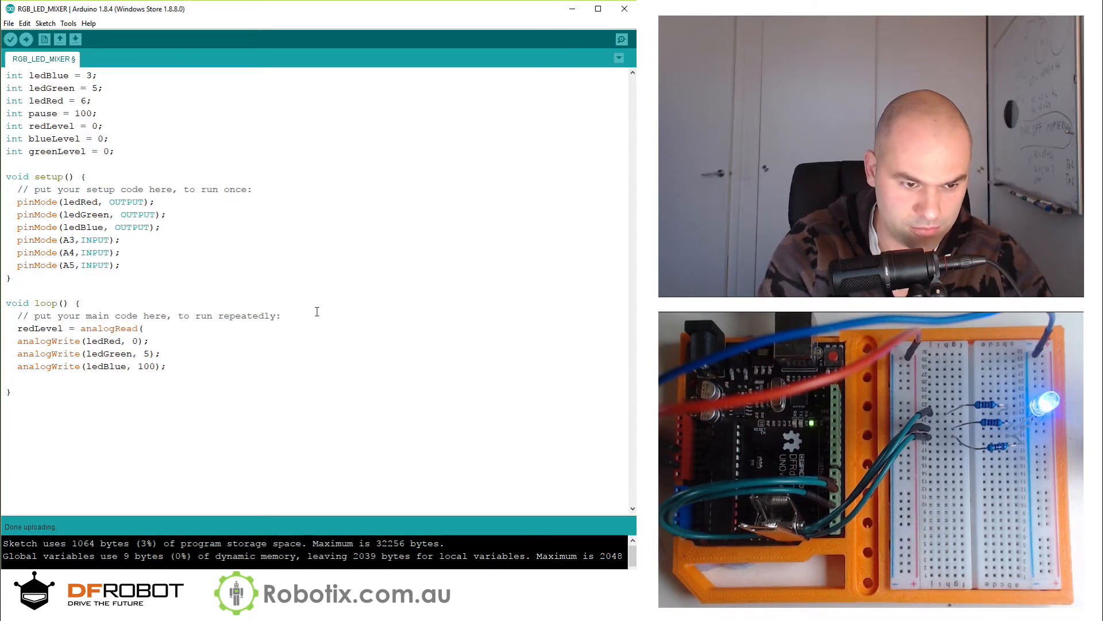
{"action": "type", "text": "A"}
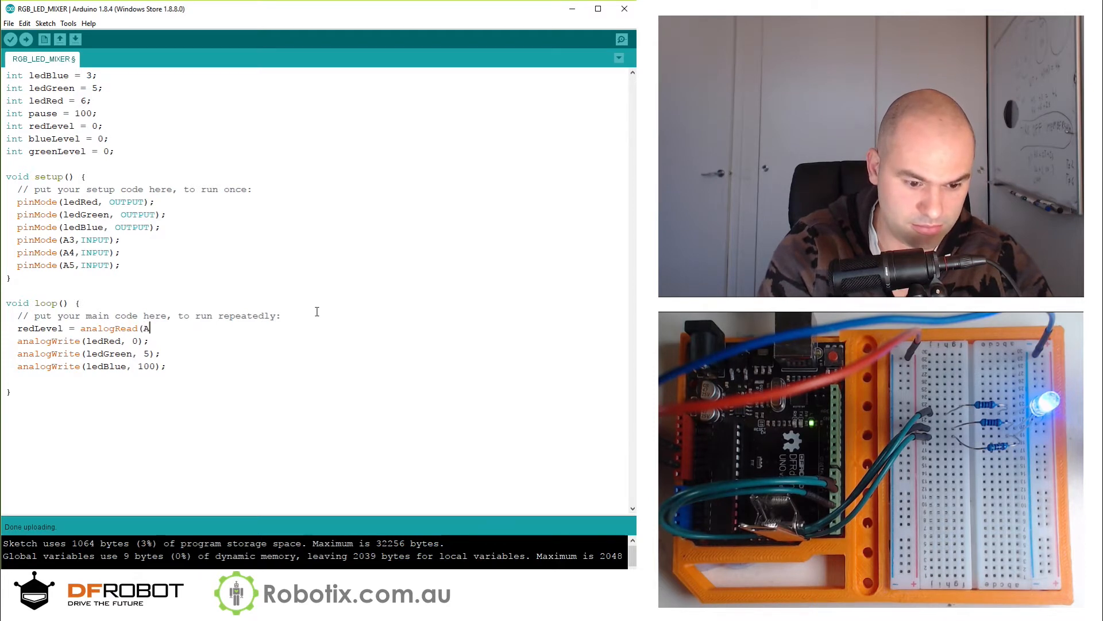
{"action": "type", "text": "3);"}
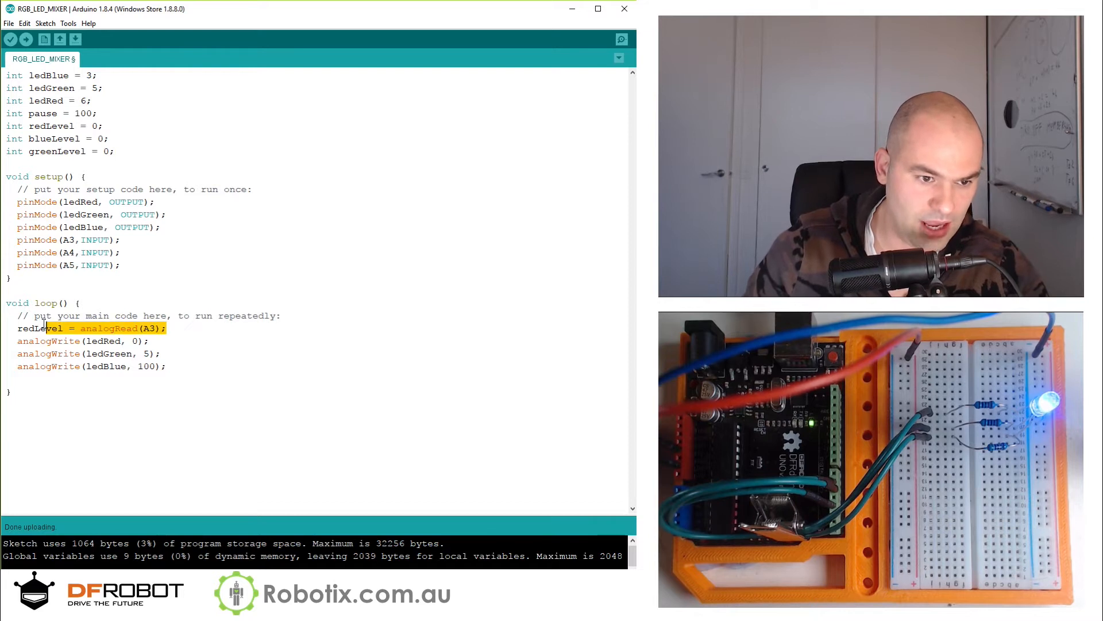
- Duplicate the read line for A4 and A5, renaming copies blueLevel and greenLevel
{"action": "left_click", "coordinate": [171, 328]}
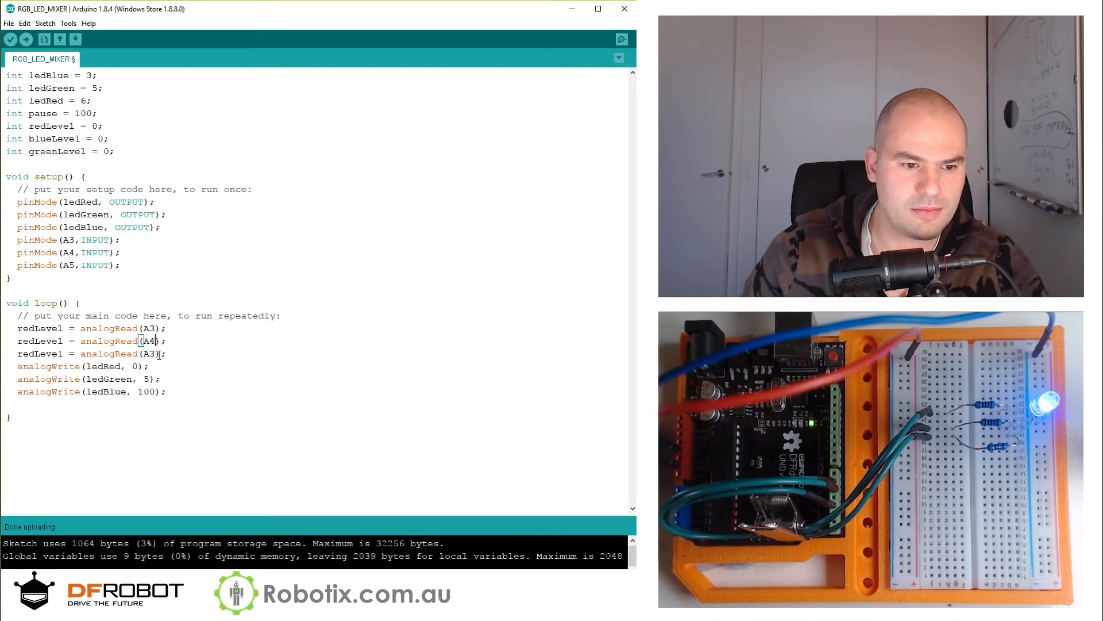
{"action": "type", "text": "A5"}
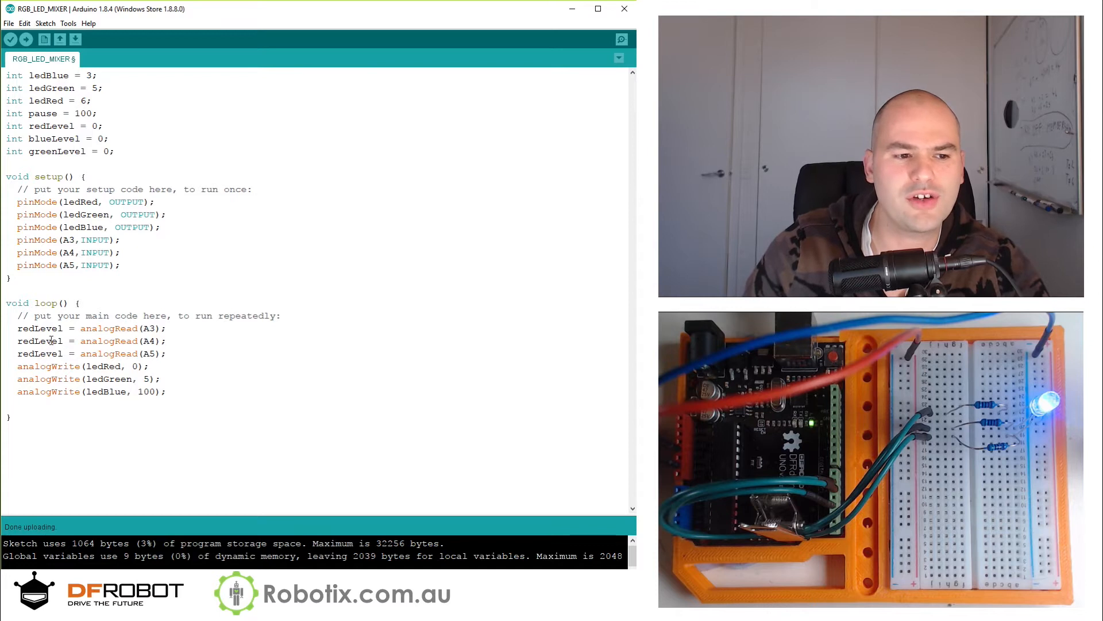
{"action": "double_click", "coordinate": [26, 341]}
{"action": "type", "text": "blu"}
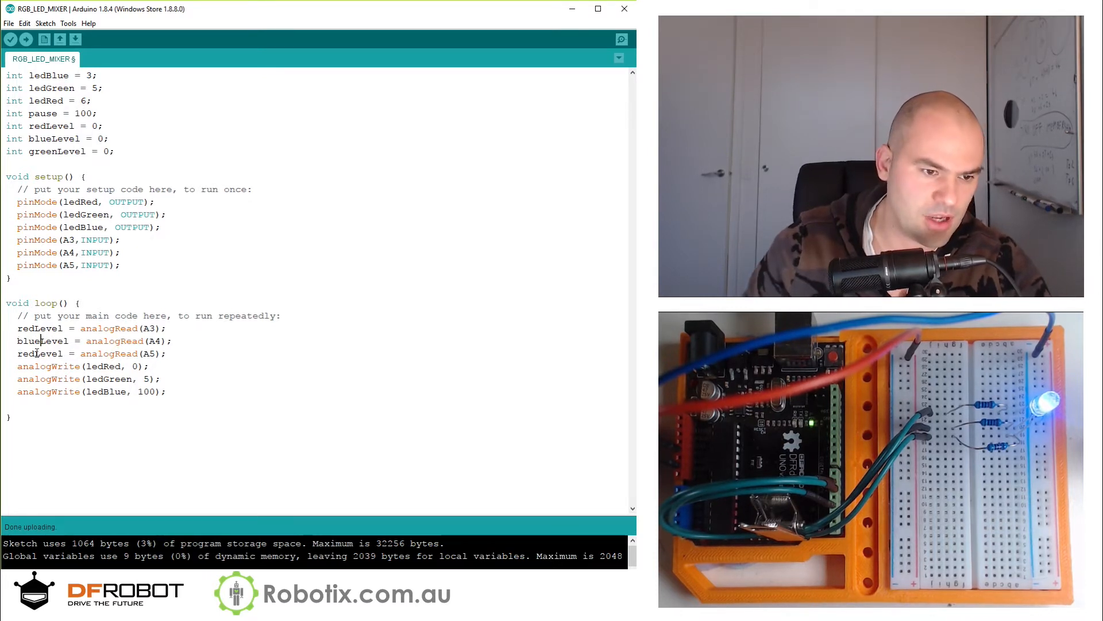
{"action": "double_click", "coordinate": [30, 354]}
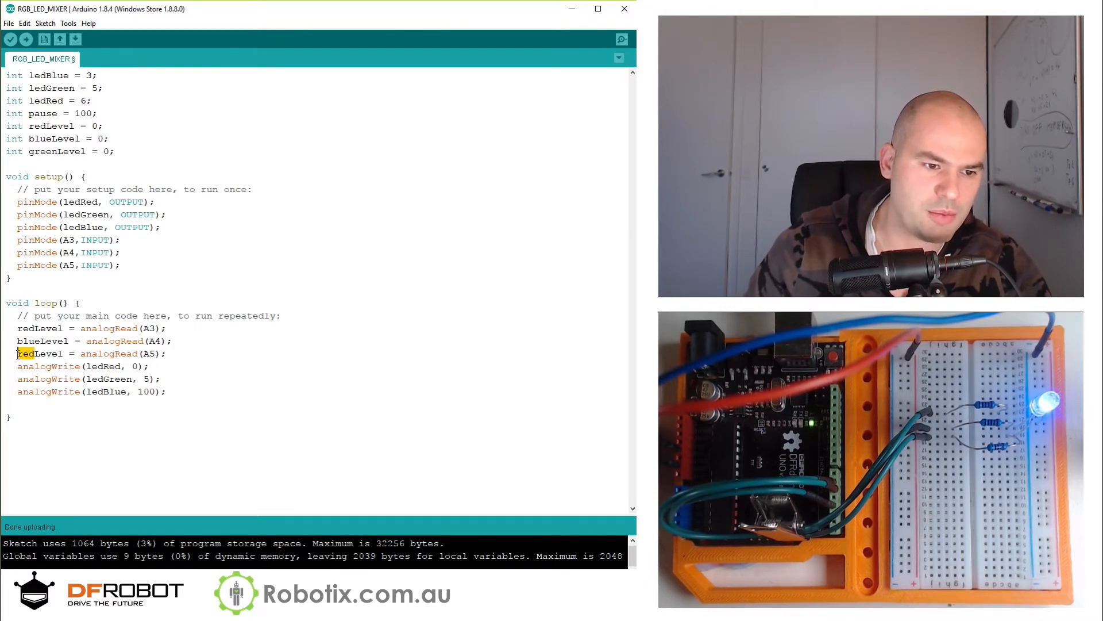
{"action": "key", "text": "Delete"}
{"action": "type", "text": "green"}
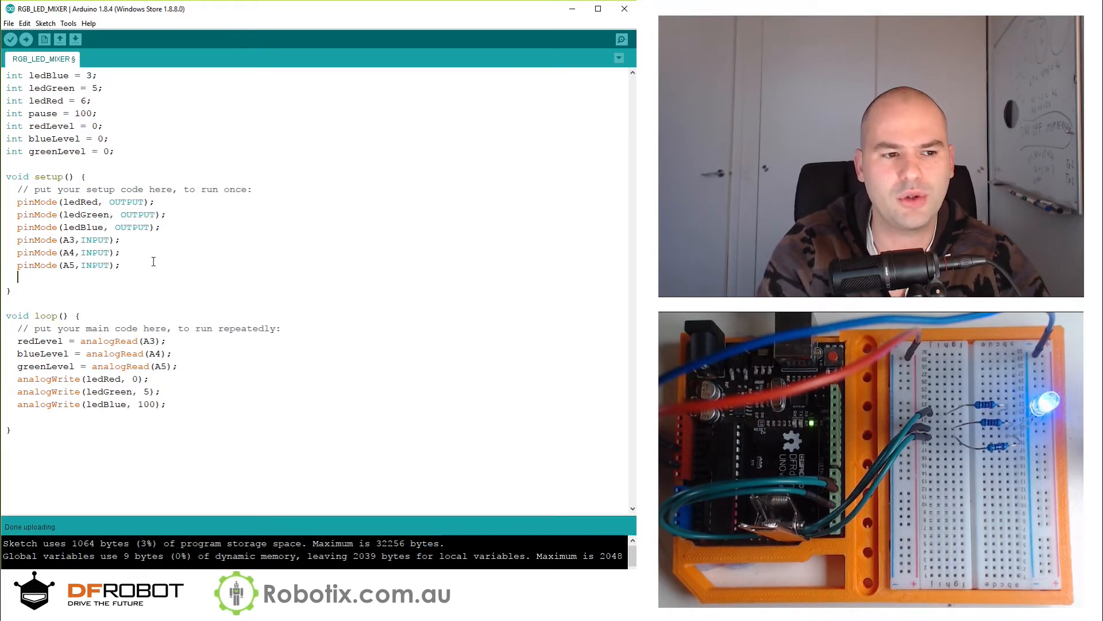
- Add Serial.begin(9600); to setup()
{"action": "type", "text": "Serial"}
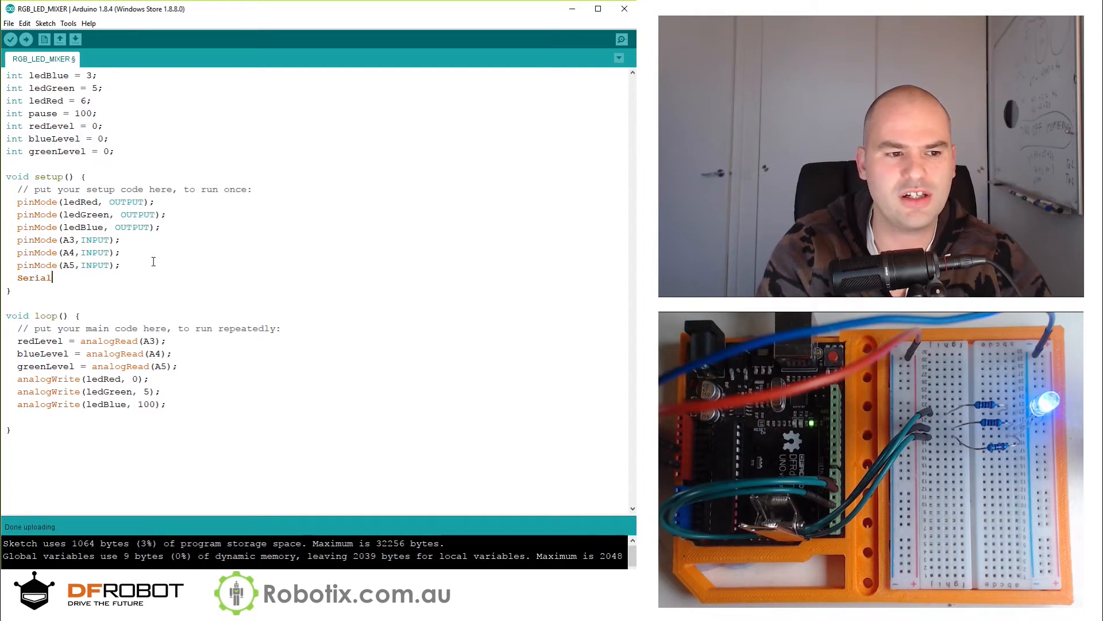
{"action": "type", "text": ".begin"}
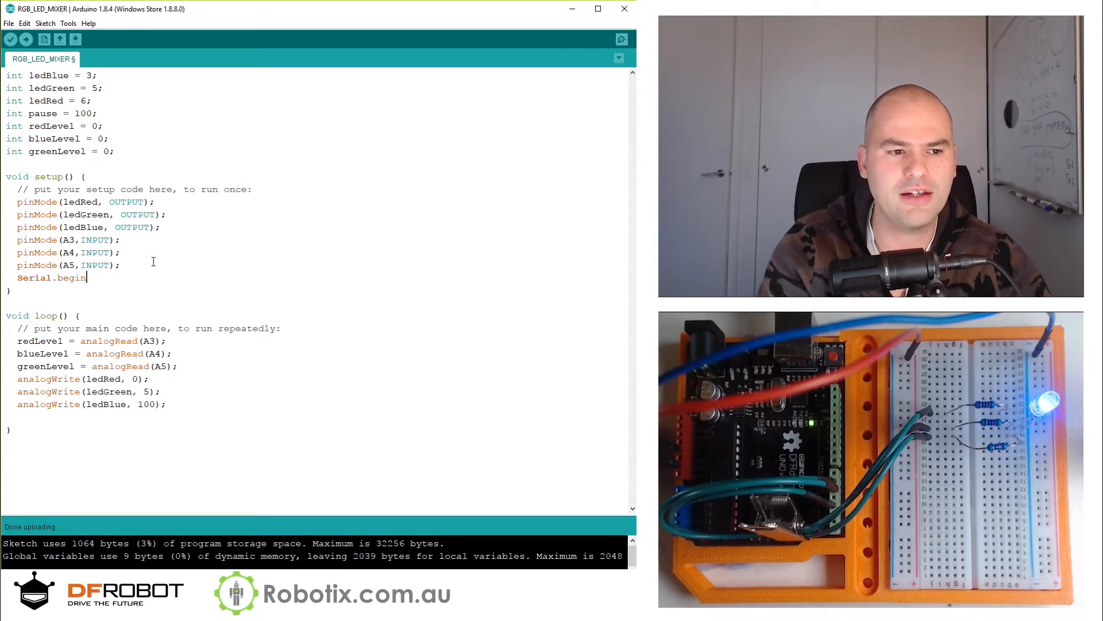
{"action": "type", "text": "("}
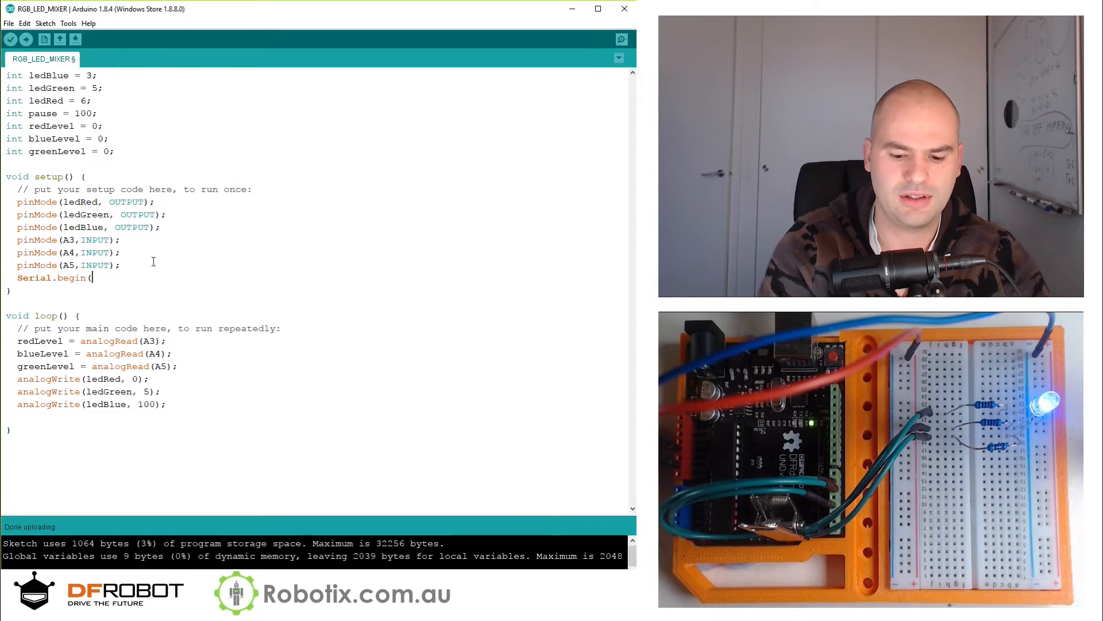
{"action": "type", "text": "9600);"}
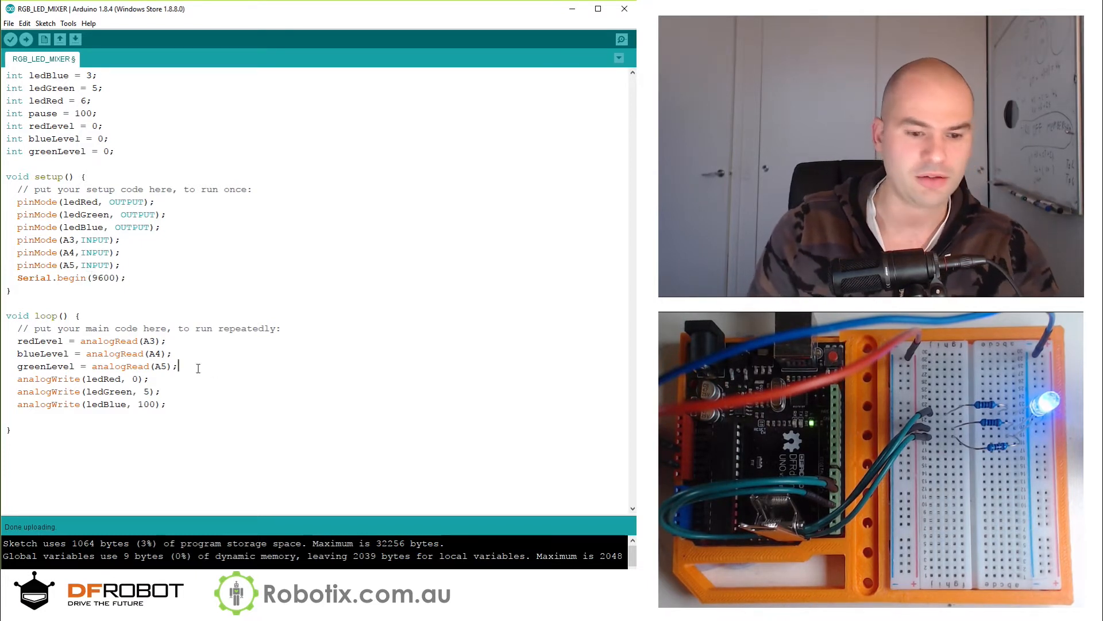
- Add Serial.println(redLevel); to loop(), upload, and open the Serial Monitor
{"action": "type", "text": "Serial,"}
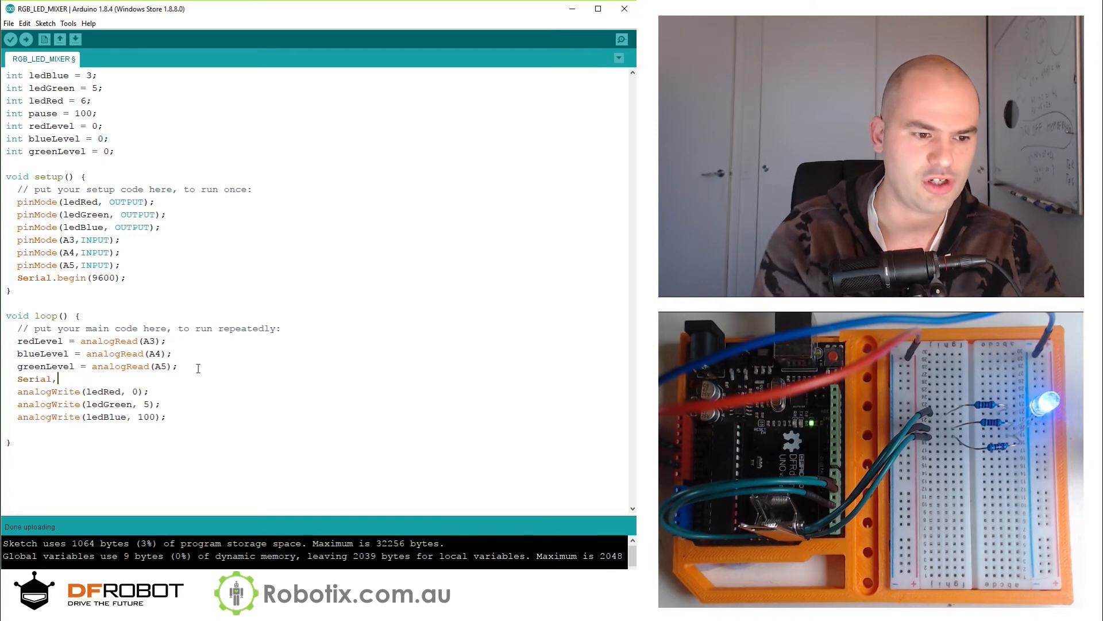
{"action": "type", "text": ".p"}
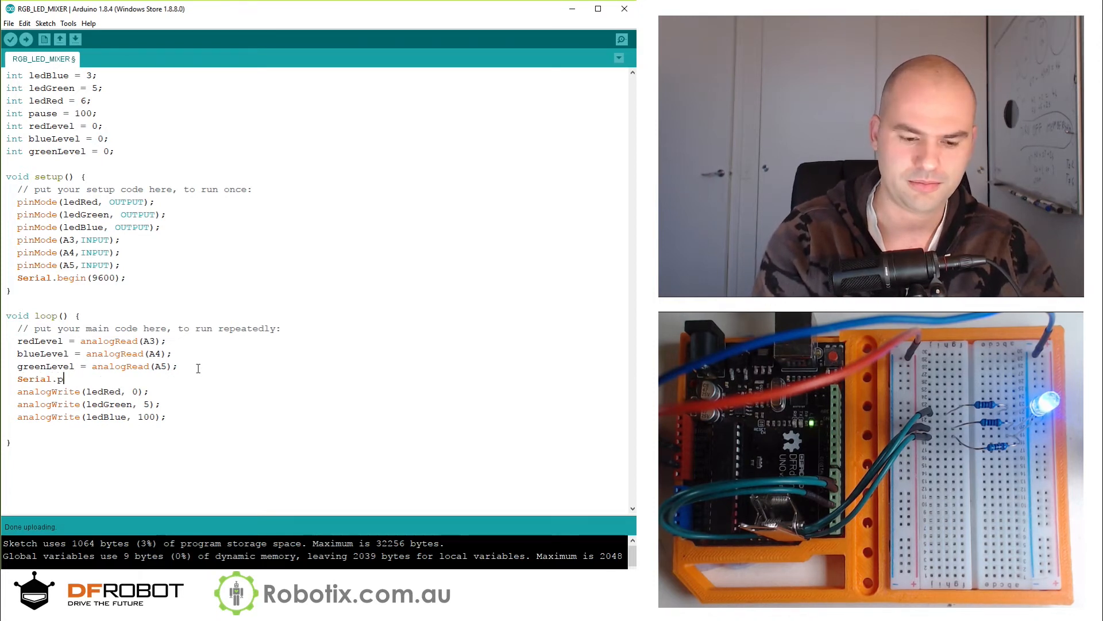
{"action": "type", "text": "rintln("}
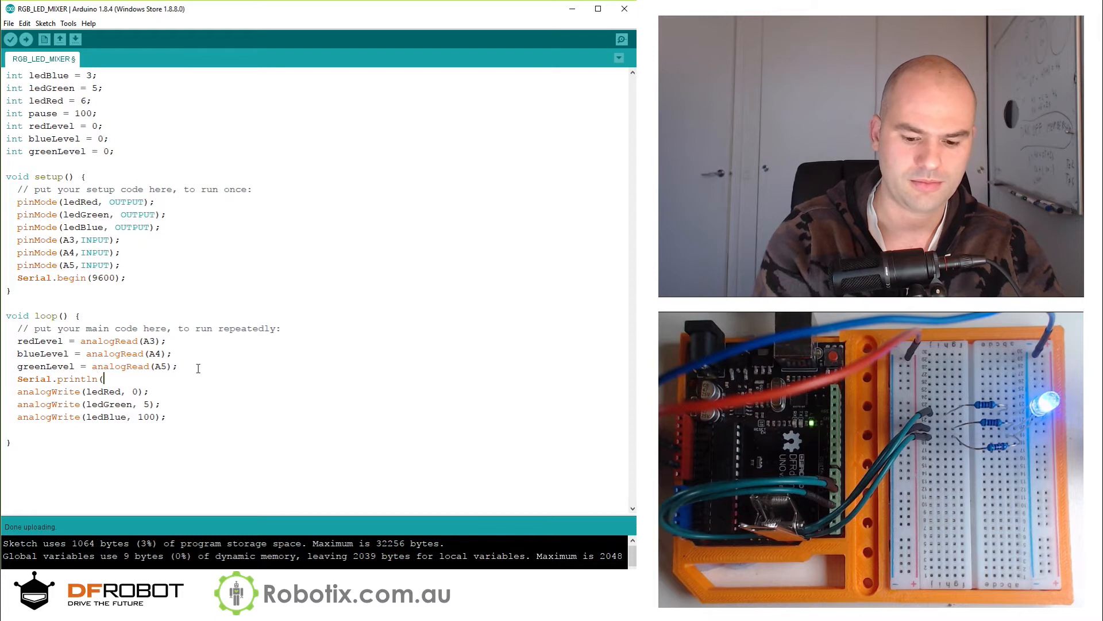
{"action": "type", "text": "re"}
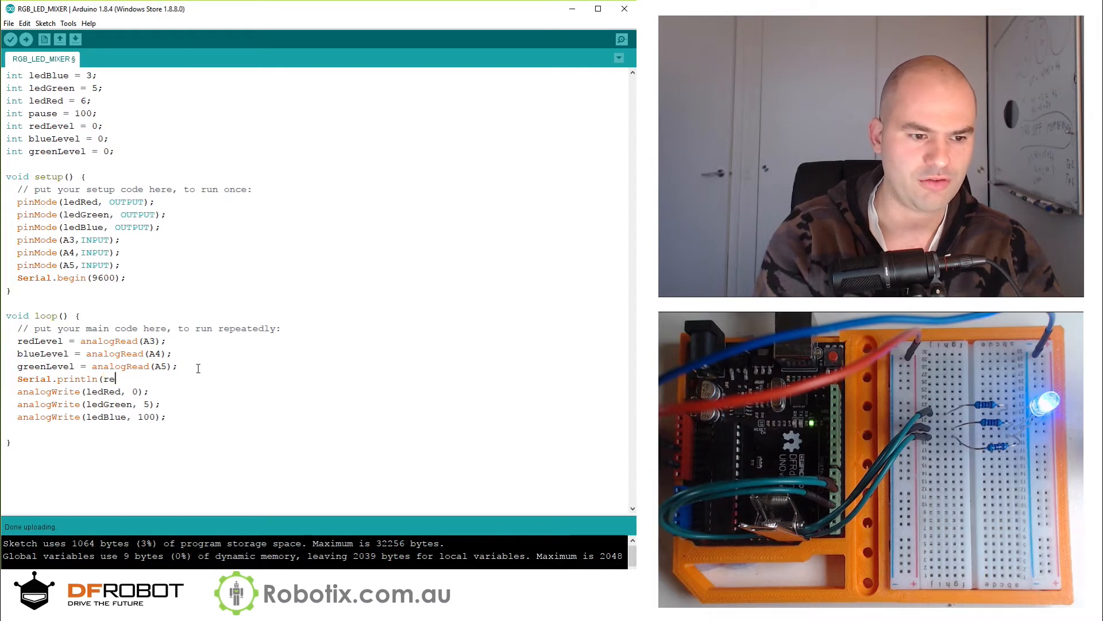
{"action": "type", "text": "Level);"}
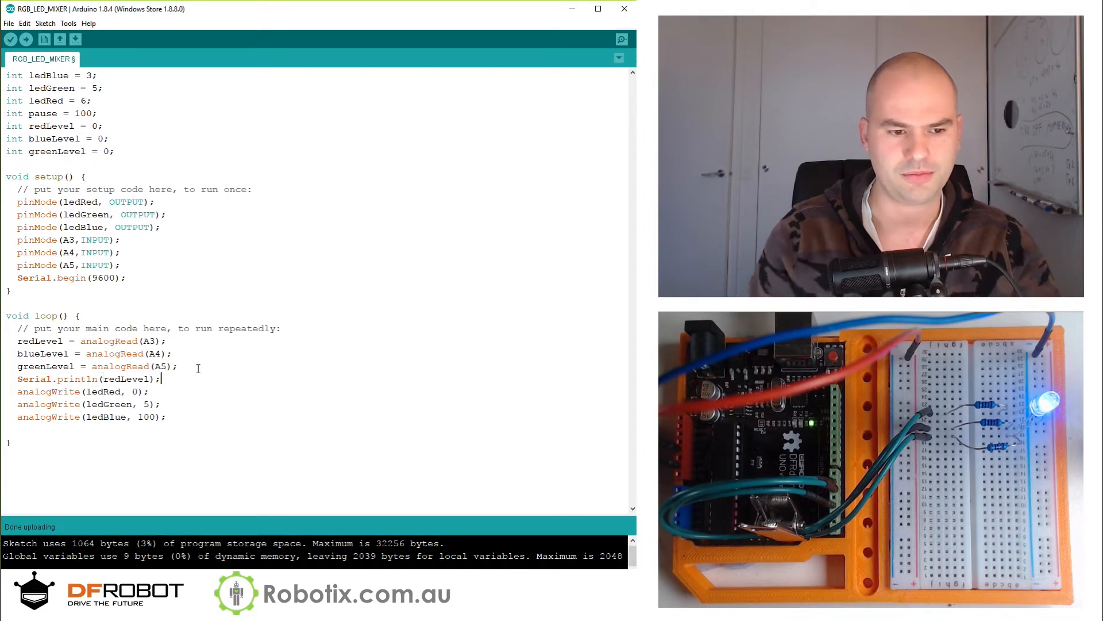
{"action": "left_click", "coordinate": [10, 38]}
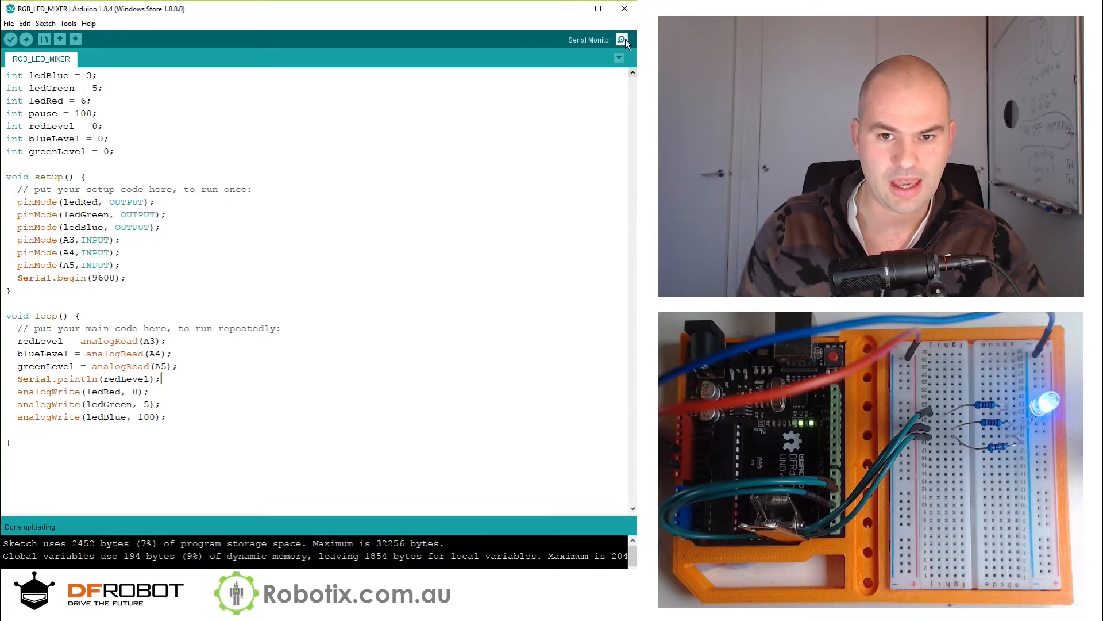
{"action": "left_click", "coordinate": [622, 40]}
{"action": "type", "text": "redLevel"}
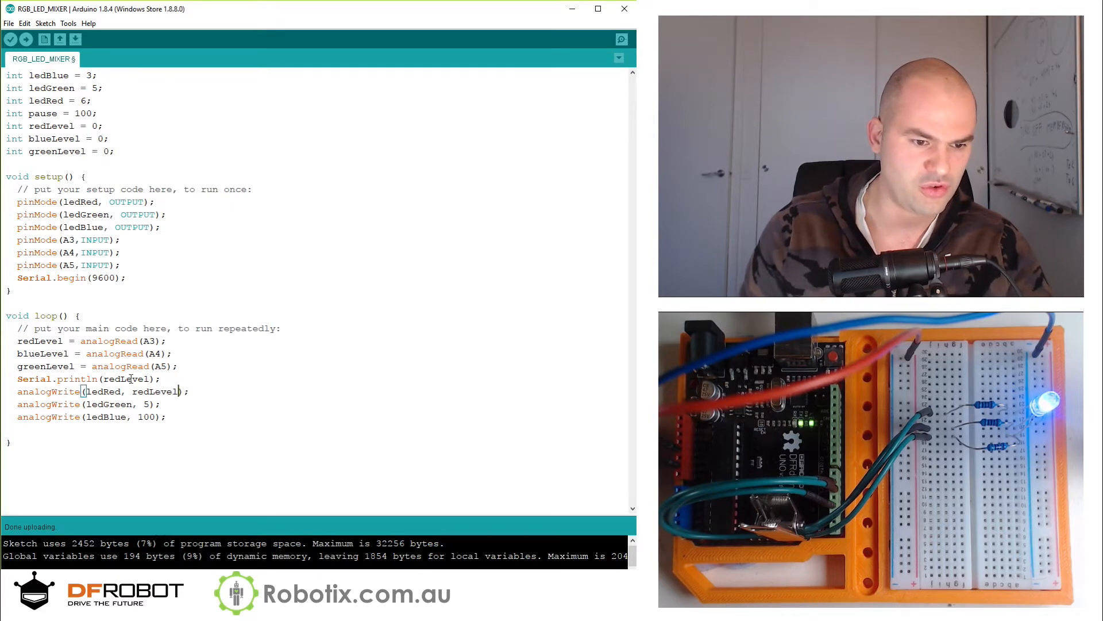
- Print greenLevel, drive green from greenLevel, set red to 0, and upload
{"action": "double_click", "coordinate": [127, 379]}
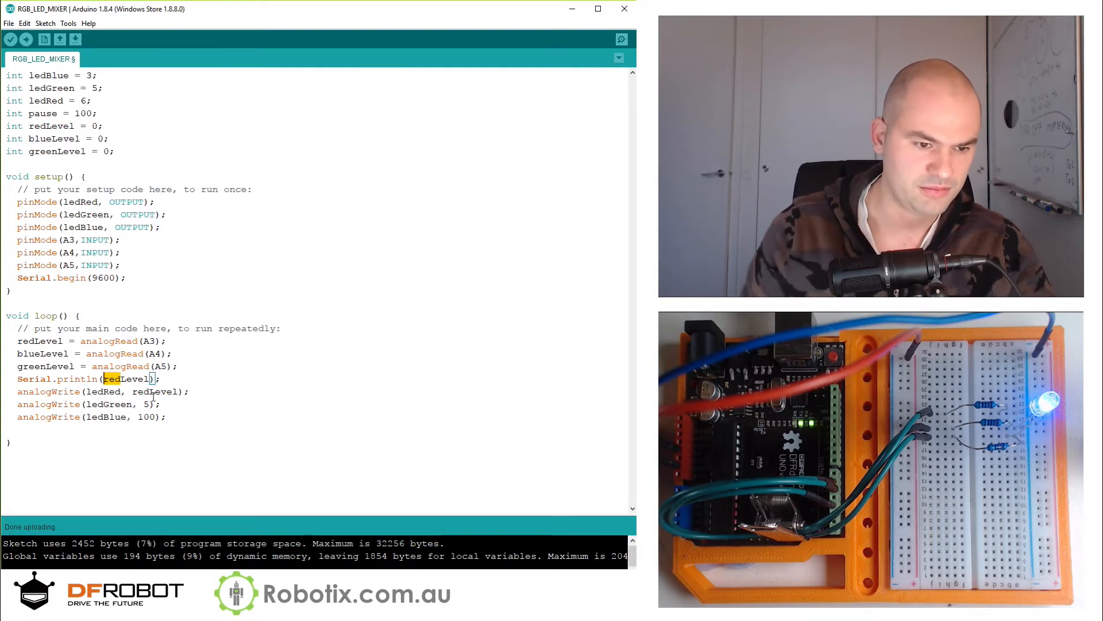
{"action": "type", "text": "greenLevel"}
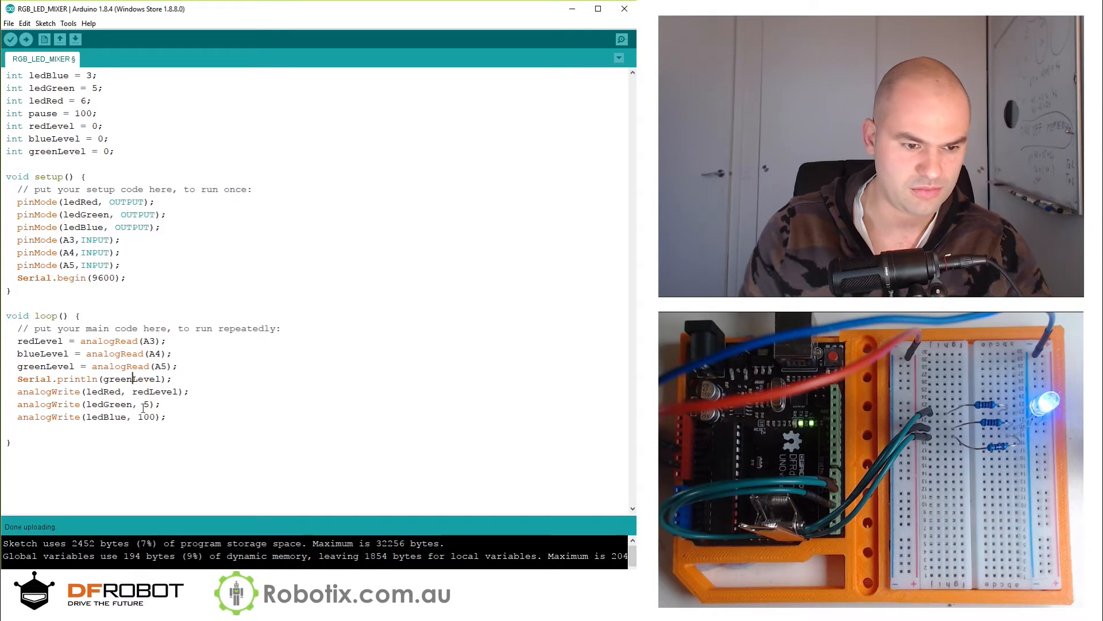
{"action": "double_click", "coordinate": [145, 417]}
{"action": "type", "text": "greenLevel"}
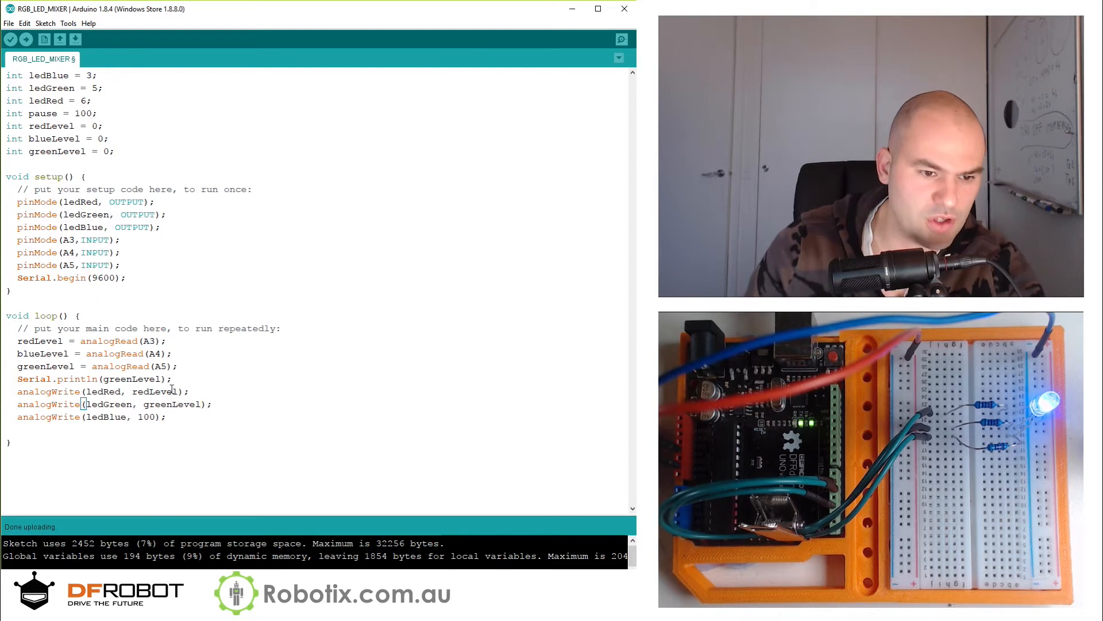
{"action": "double_click", "coordinate": [156, 391]}
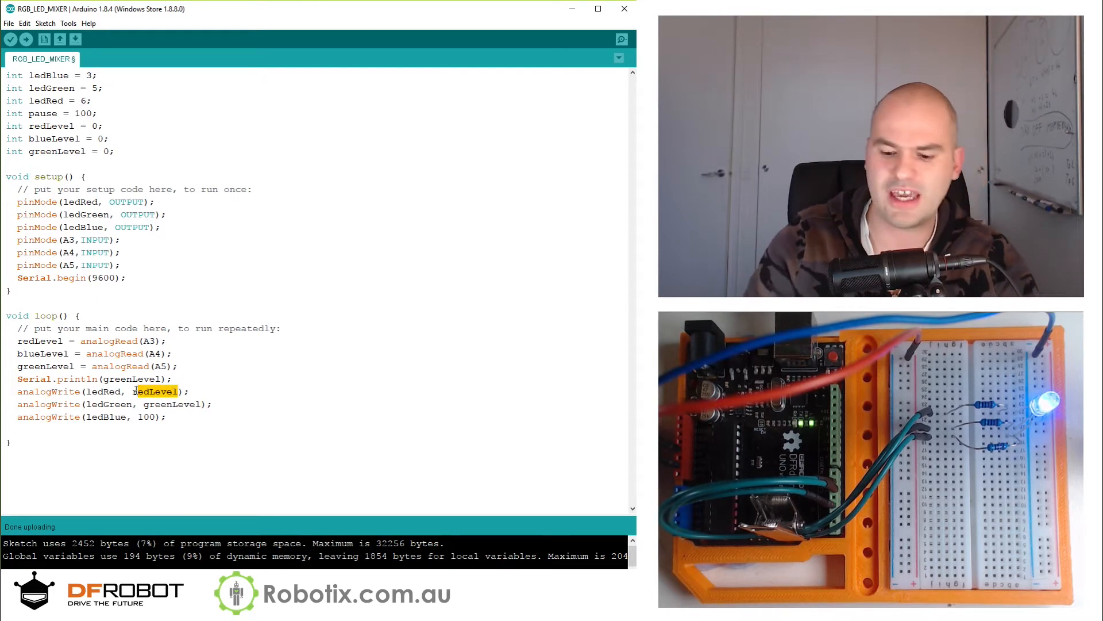
{"action": "type", "text": "0"}
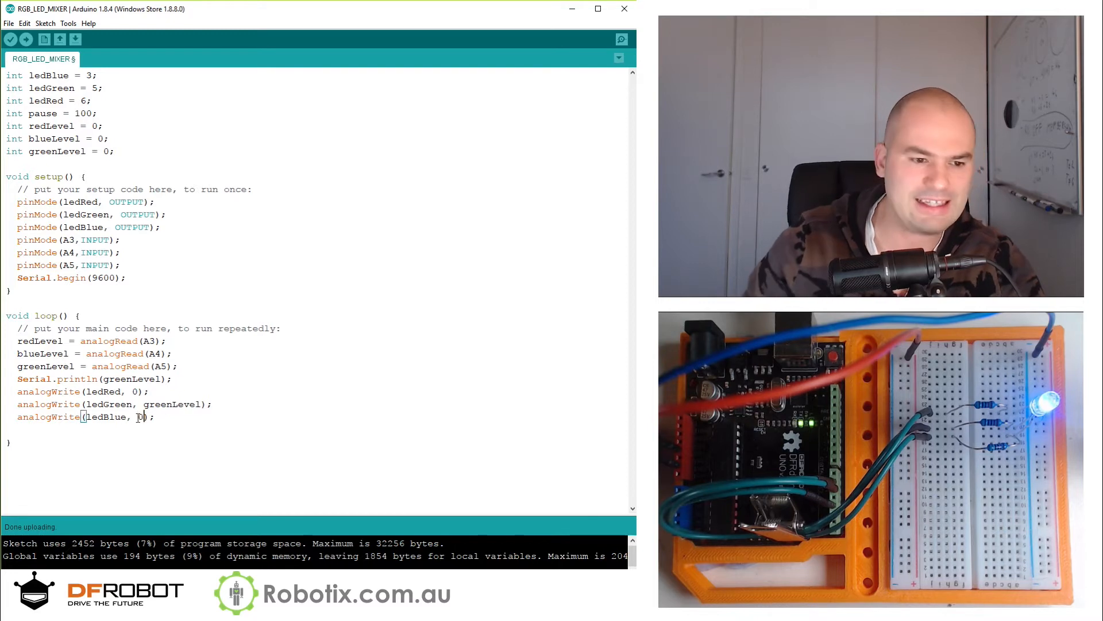
{"action": "left_click", "coordinate": [26, 39]}
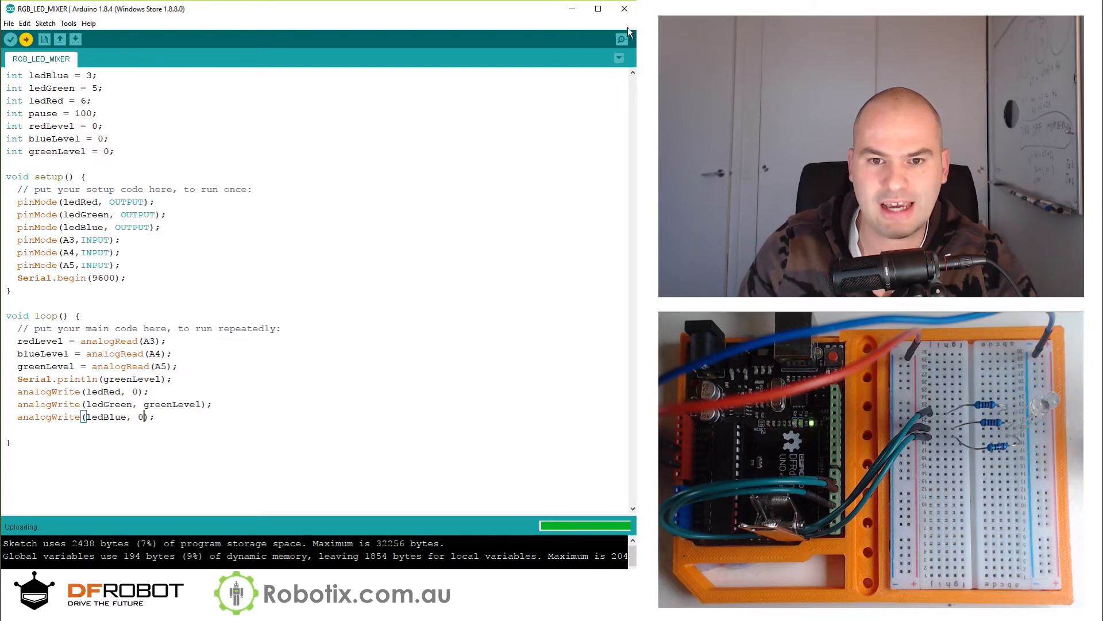
{"action": "mouse_move", "coordinate": [622, 40]}
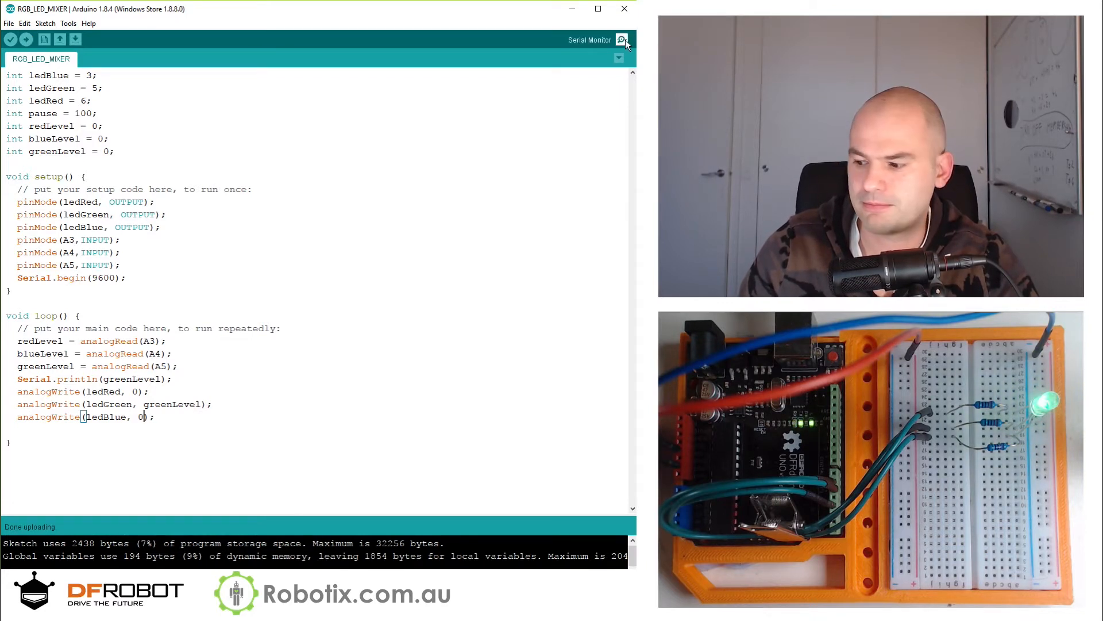
- Open the Serial Monitor to view the board's readings
{"action": "left_click", "coordinate": [622, 40]}
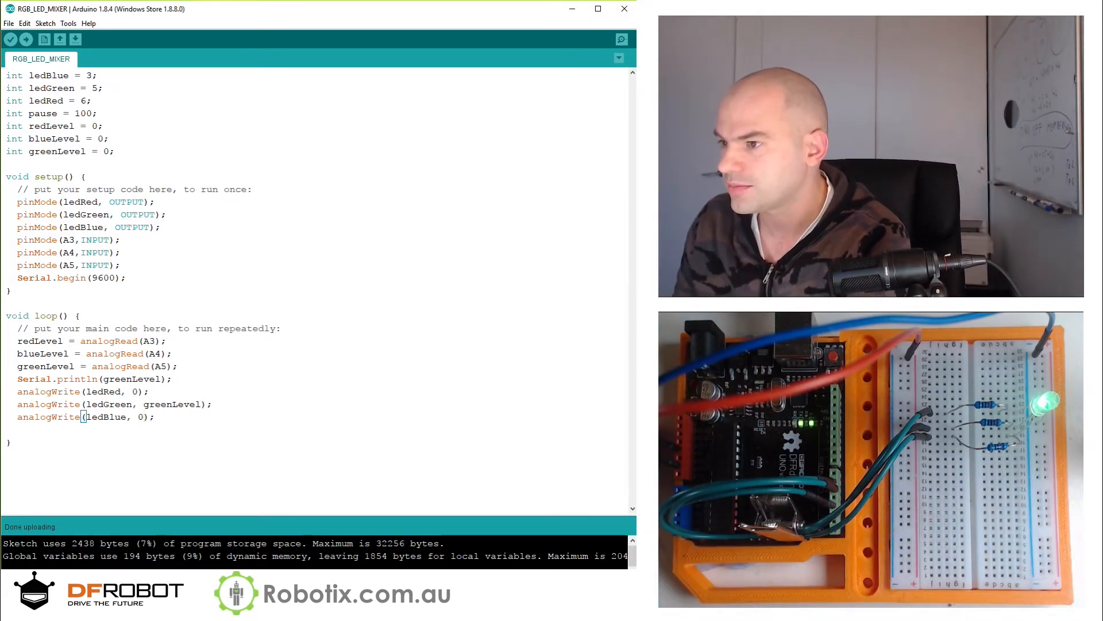
{"action": "type", "text": "greenLevel = int(greenLevel/2.09);"}
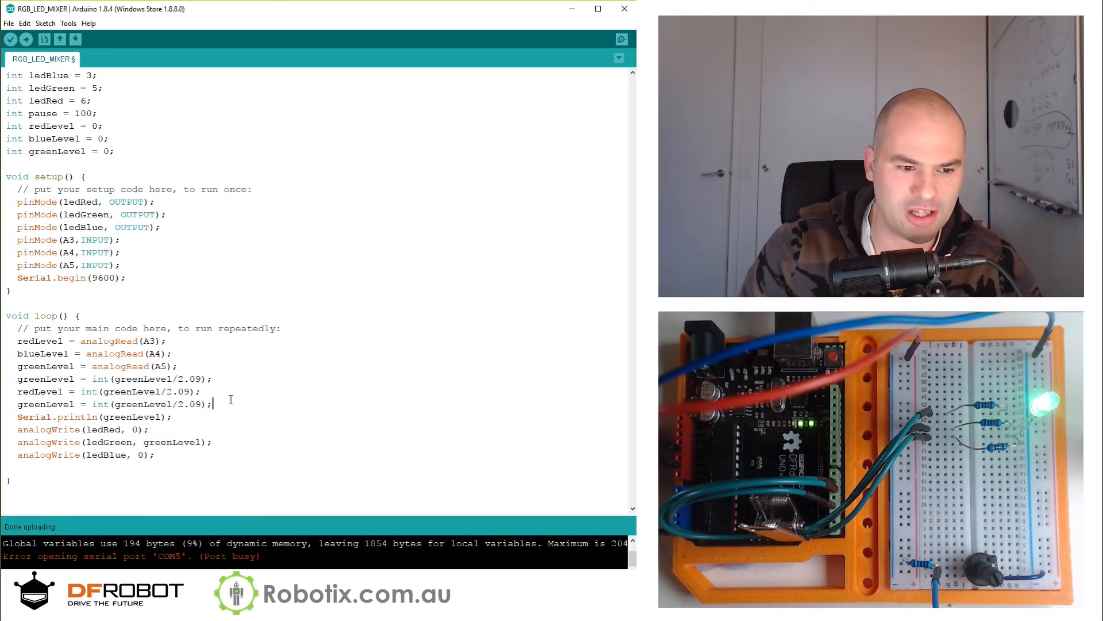
- Delete the two duplicated scaling lines and check readings in the Serial Monitor
{"action": "left_click_drag", "start_coordinate": [17, 403], "coordinate": [213, 391]}
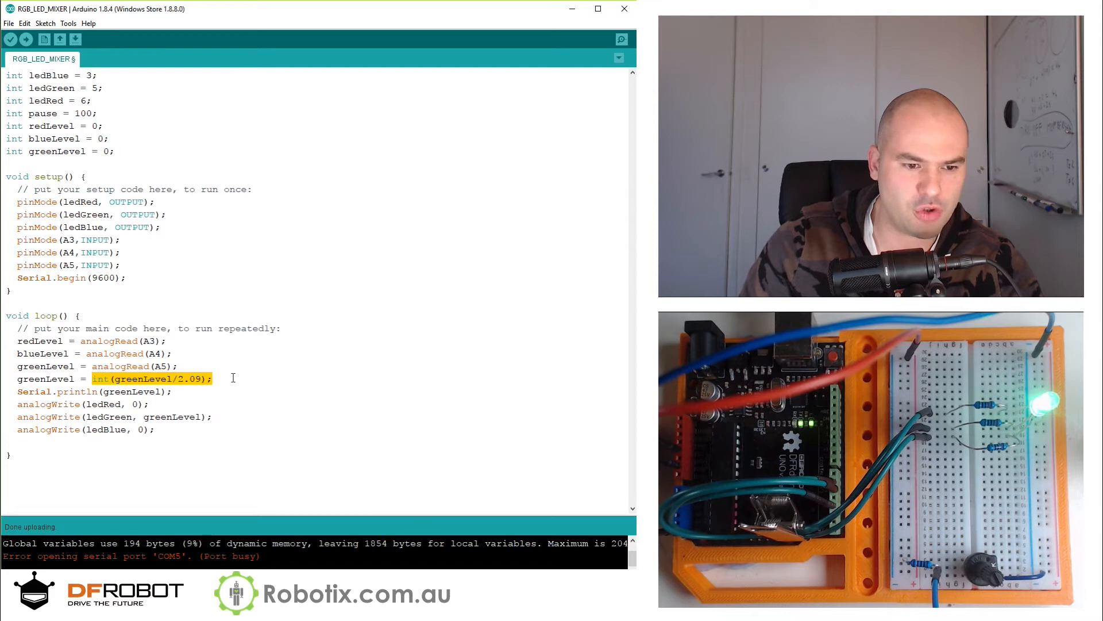
{"action": "left_click", "coordinate": [620, 39]}
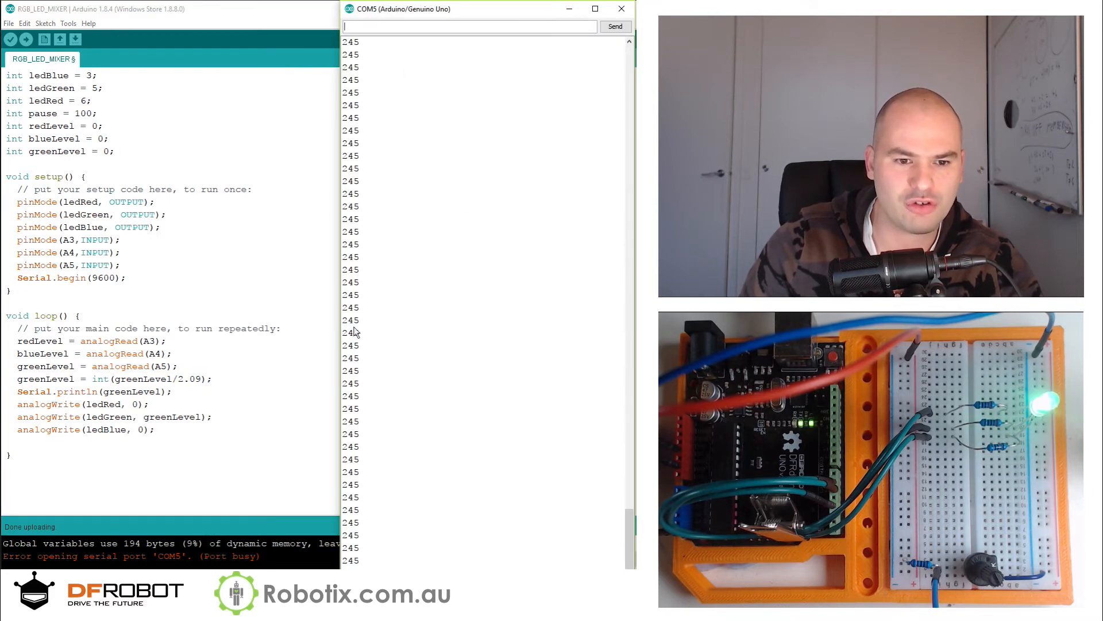
{"action": "mouse_move", "coordinate": [364, 422]}
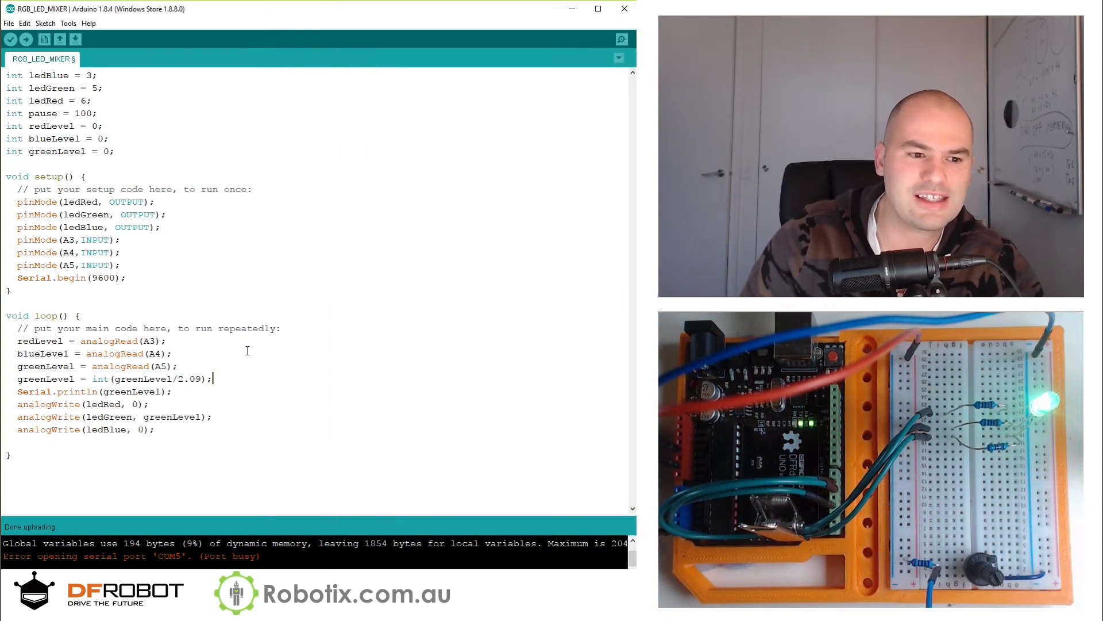
- Paste copies of greenLevel = int(greenLevel/2.09); and rename them redLevel and blueLevel
{"action": "triple_click", "coordinate": [112, 379]}
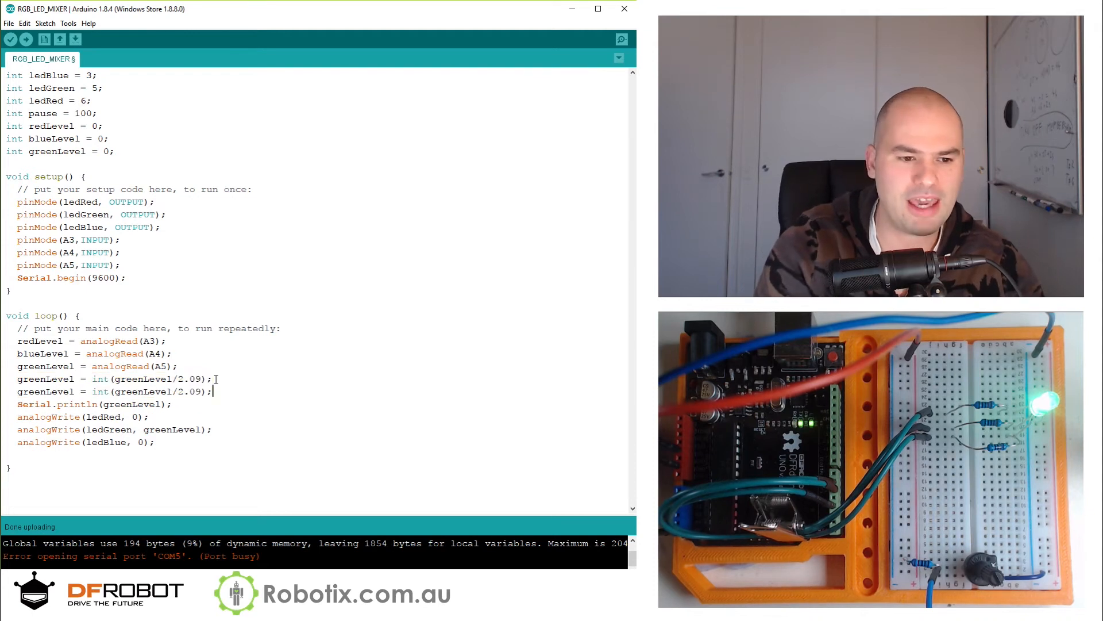
{"action": "type", "text": "greenLevel = int(greenLevel/2.09);"}
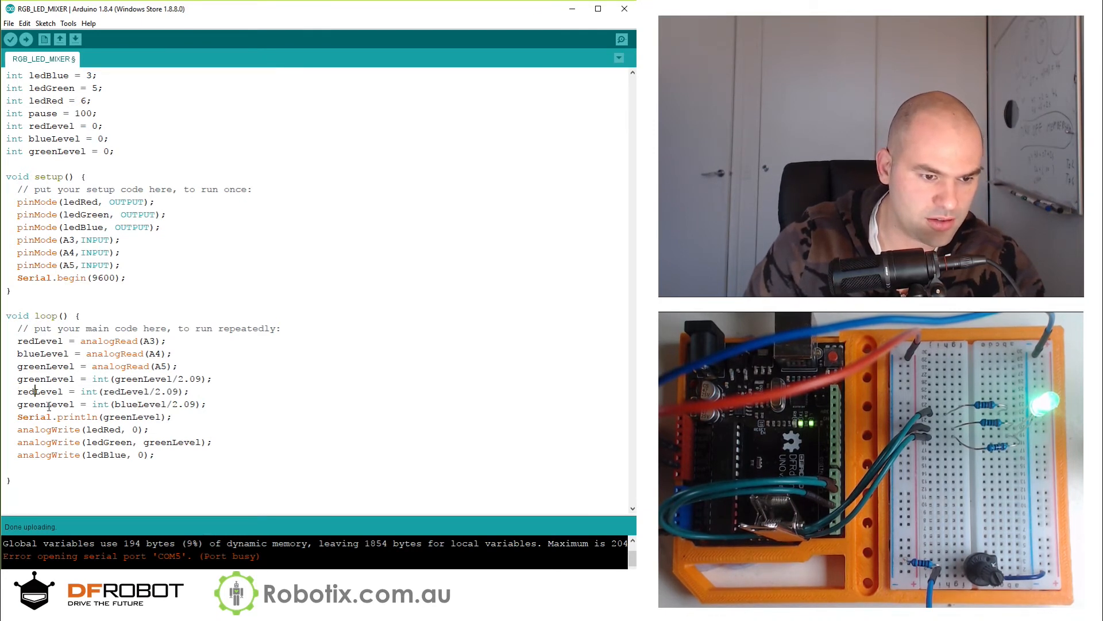
{"action": "double_click", "coordinate": [31, 404]}
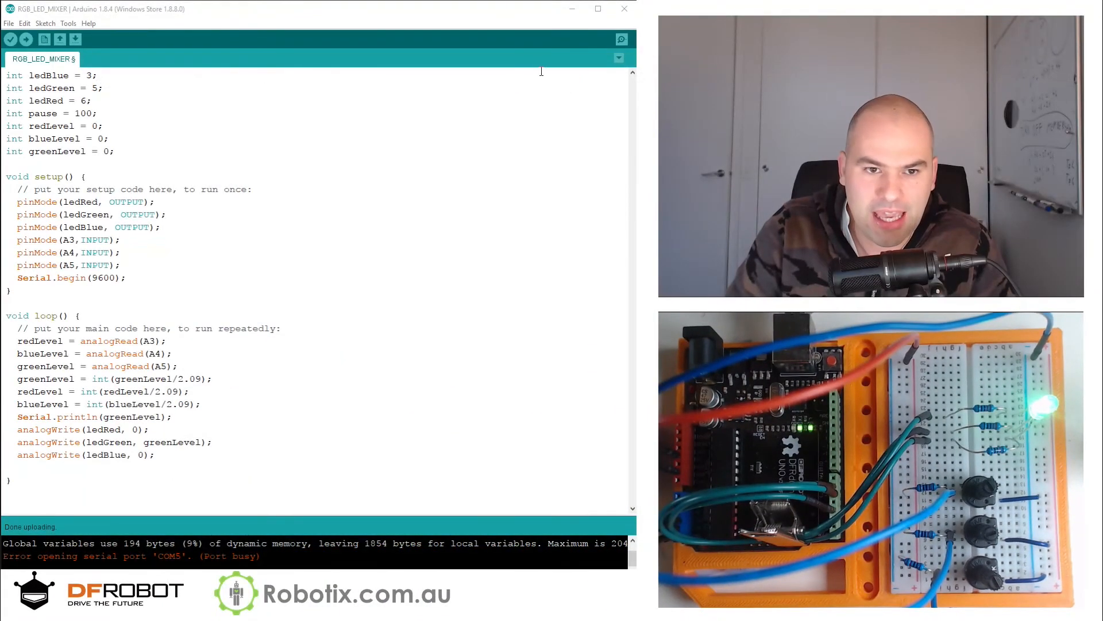
- Re-upload the sketch with the red, green and blue scaling lines
{"action": "left_click", "coordinate": [26, 40]}
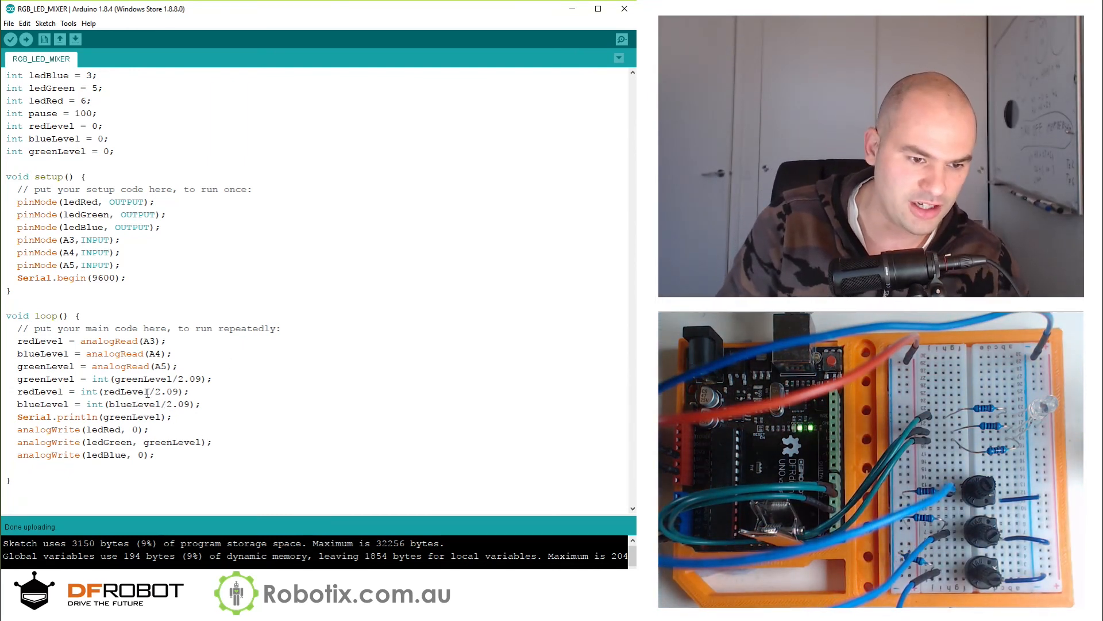
- Change analogWrite(ledRed, 0) and analogWrite(ledBlue, 0) to use redLevel and blueLevel, then upload
{"action": "double_click", "coordinate": [126, 391]}
{"action": "type", "text": "redLevel"}
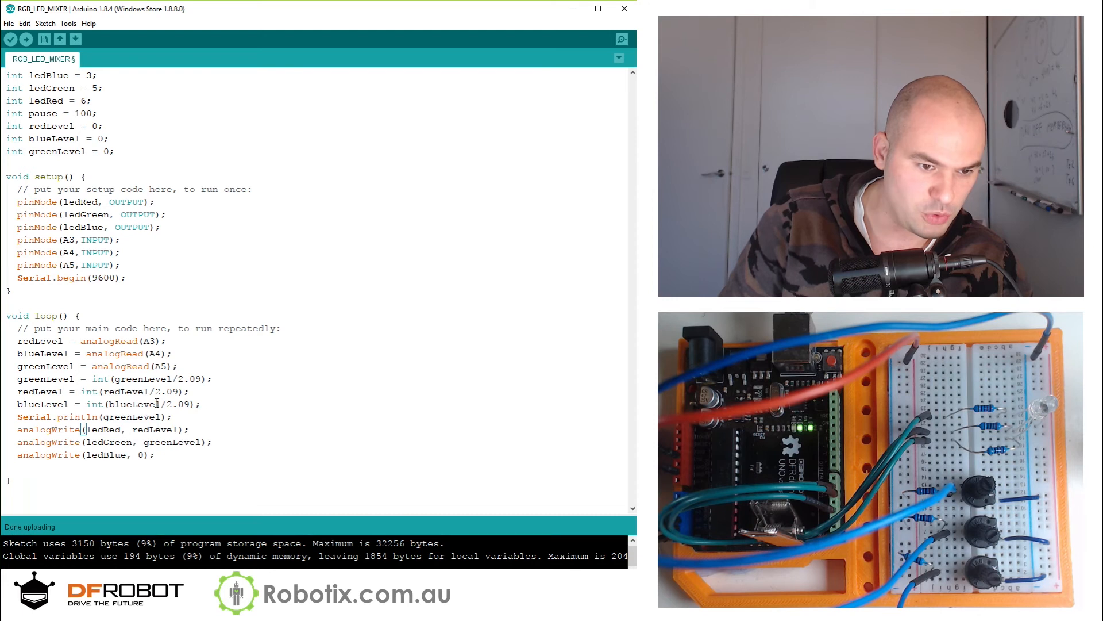
{"action": "double_click", "coordinate": [131, 404]}
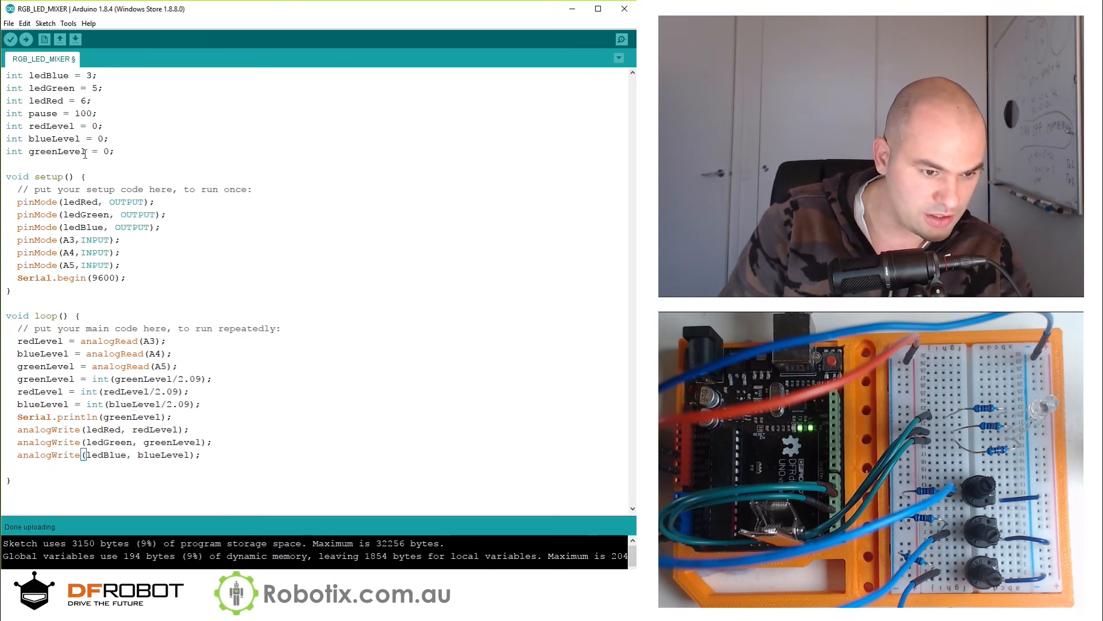
{"action": "left_click", "coordinate": [26, 38]}
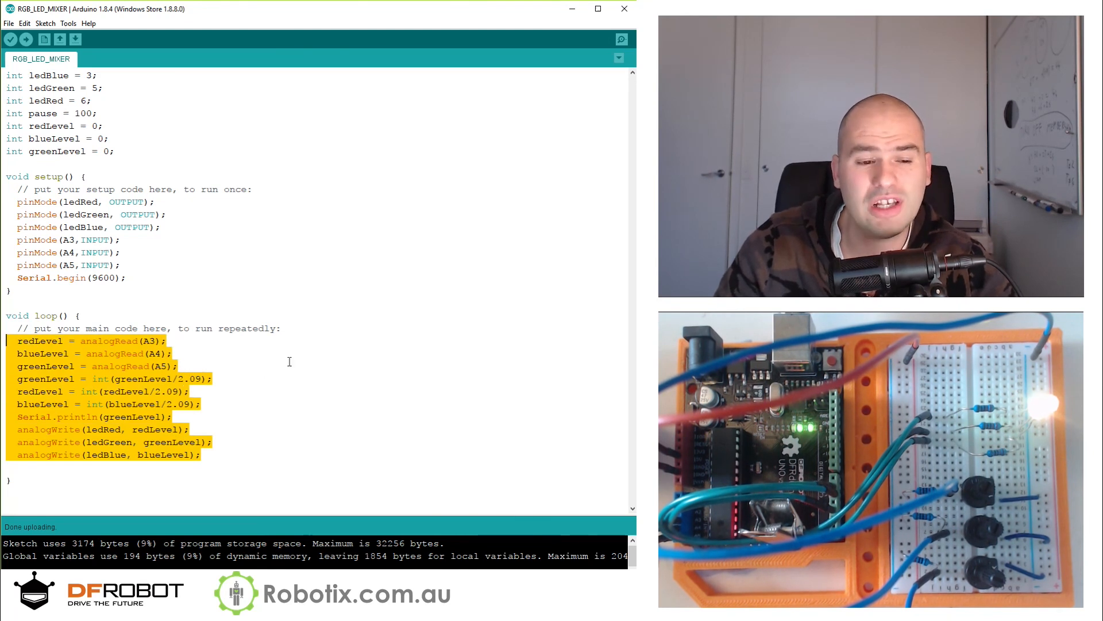
{"action": "left_click", "coordinate": [203, 404]}
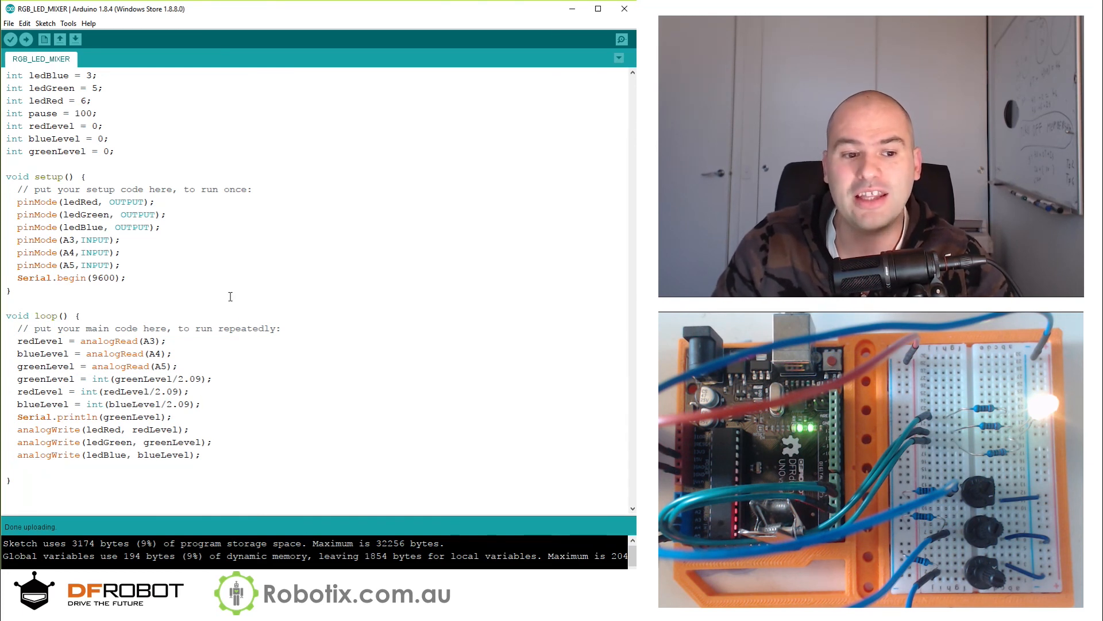
{"action": "left_click_drag", "start_coordinate": [12, 430], "coordinate": [201, 454]}
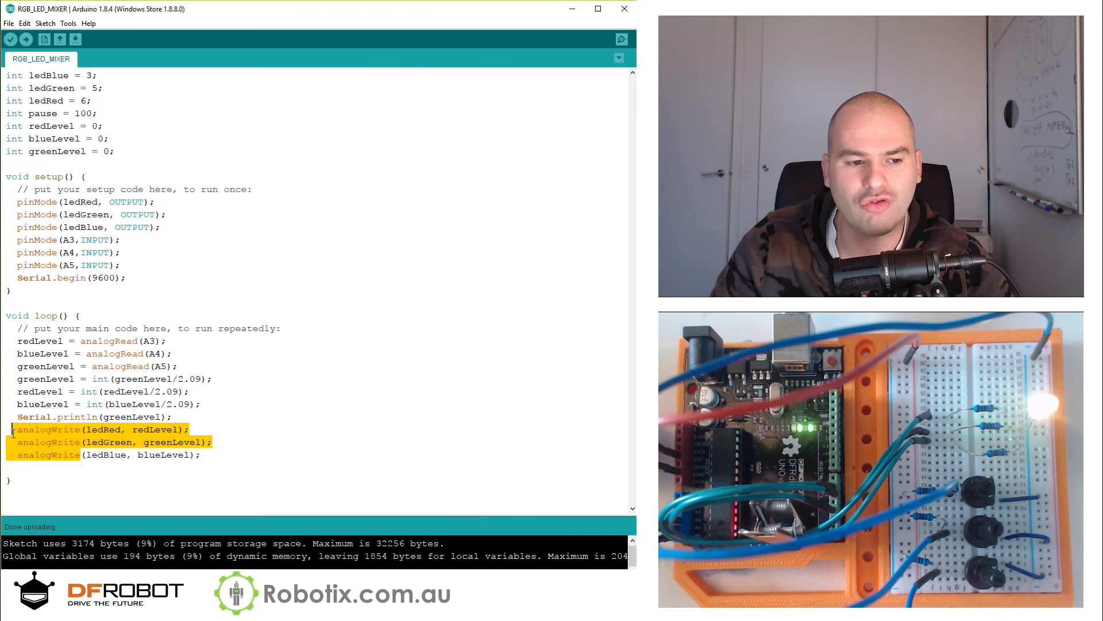